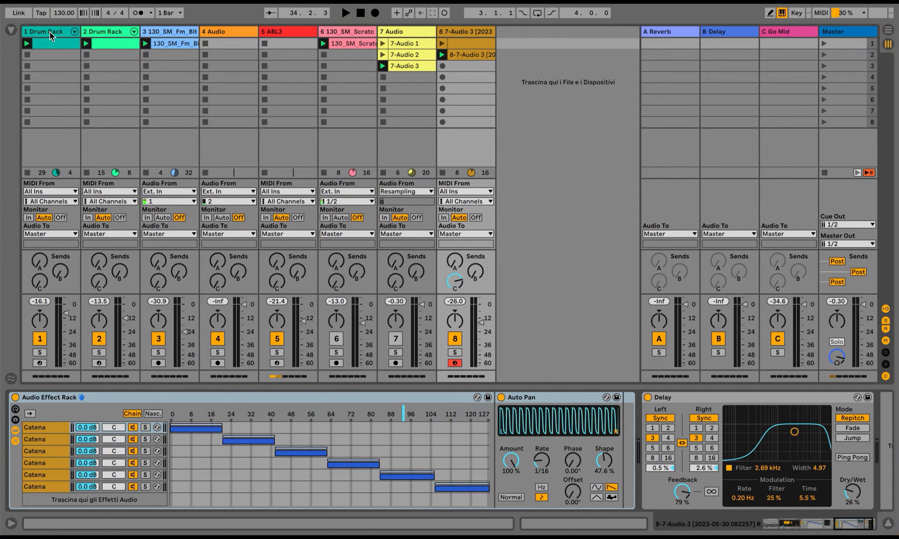
Hide the device chain panel and browse the empty session clip slots during playback.
{"action": "left_click", "coordinate": [45, 31]}
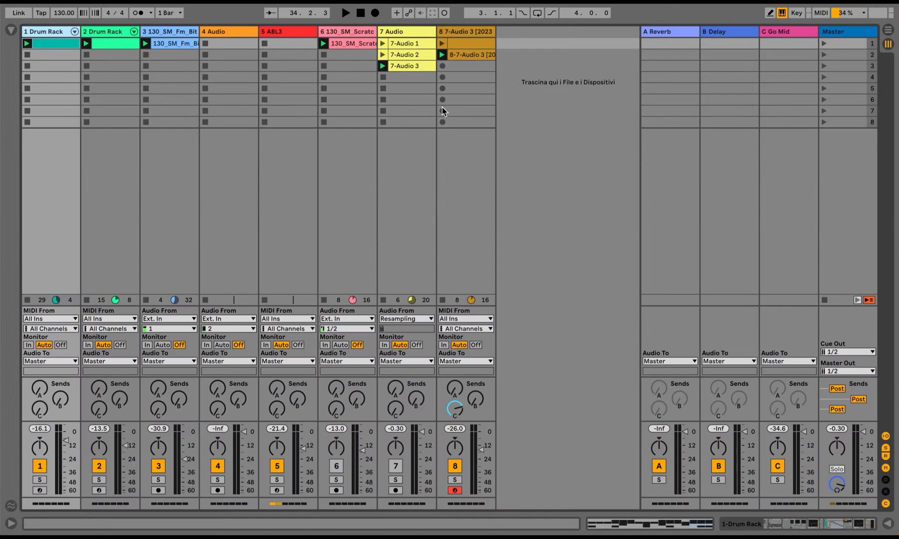
{"action": "left_click", "coordinate": [465, 110]}
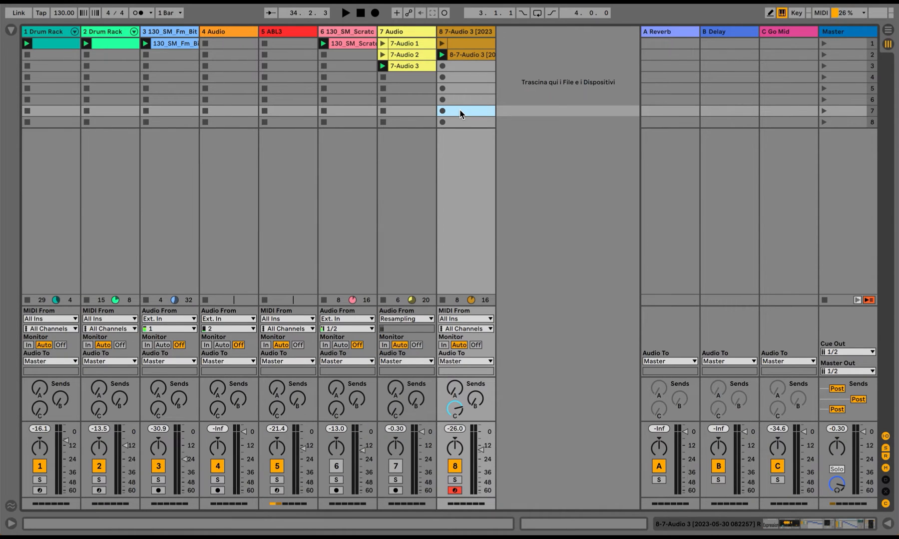
{"action": "left_click", "coordinate": [348, 13]}
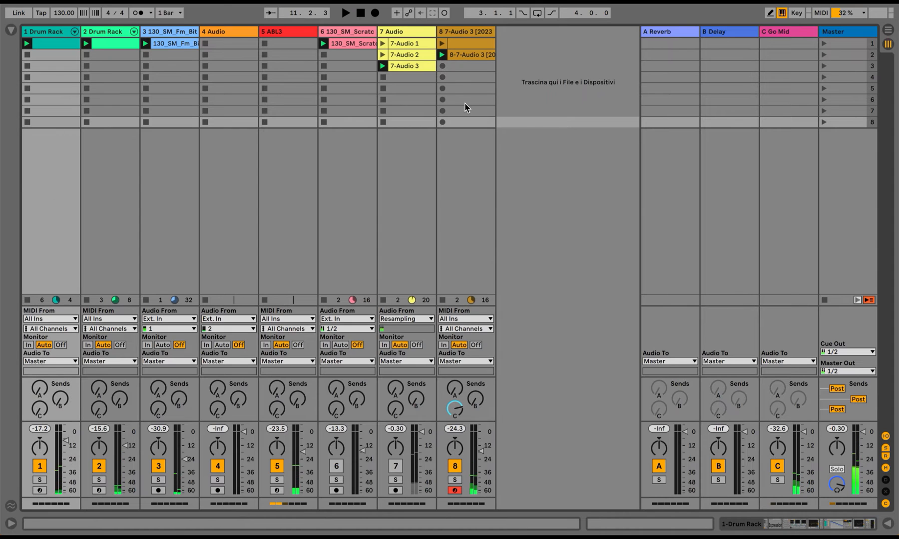
{"action": "double_click", "coordinate": [470, 55]}
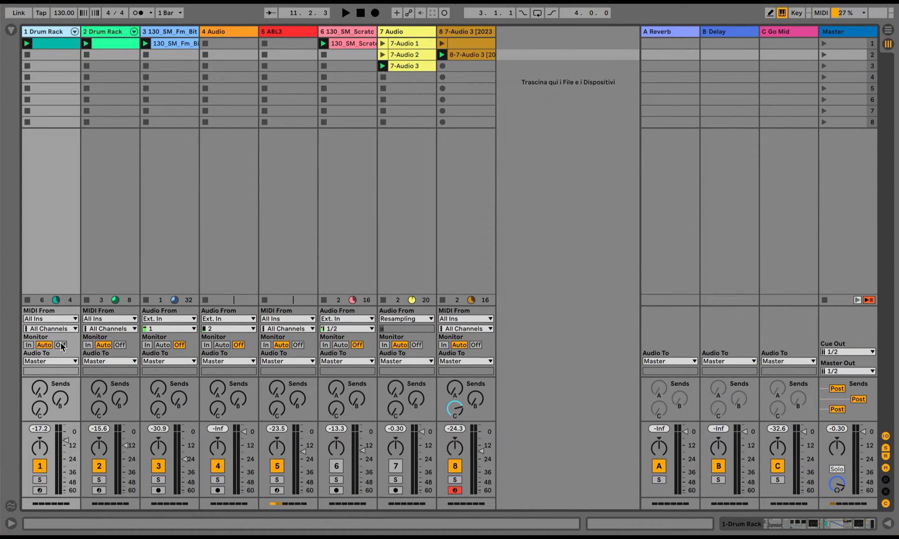
Insert a new audio track, arm it and start recording a clip in its slot.
{"action": "left_click", "coordinate": [36, 493]}
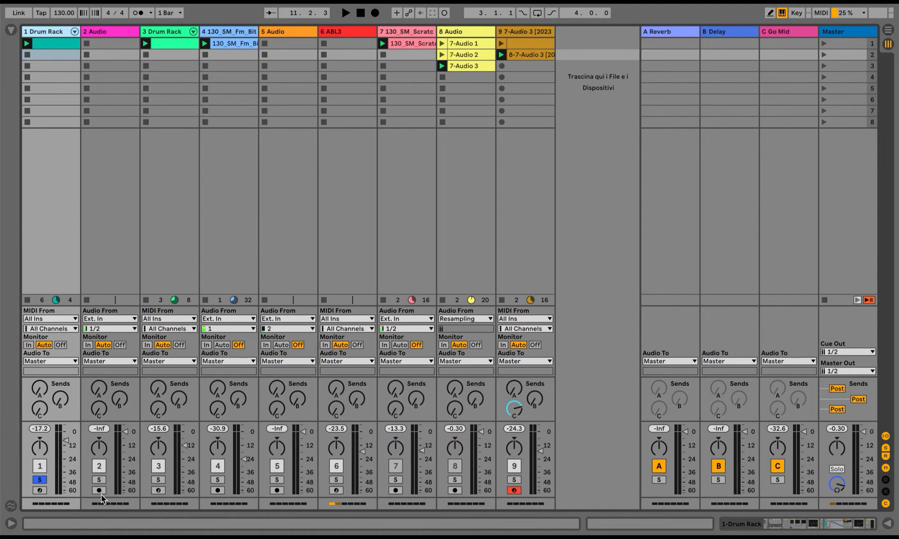
{"action": "left_click", "coordinate": [99, 501]}
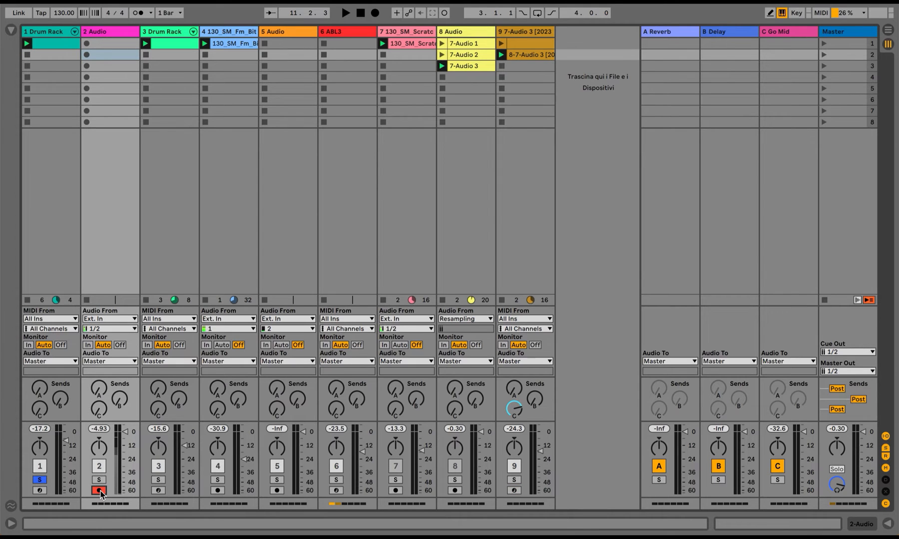
{"action": "left_click", "coordinate": [119, 345]}
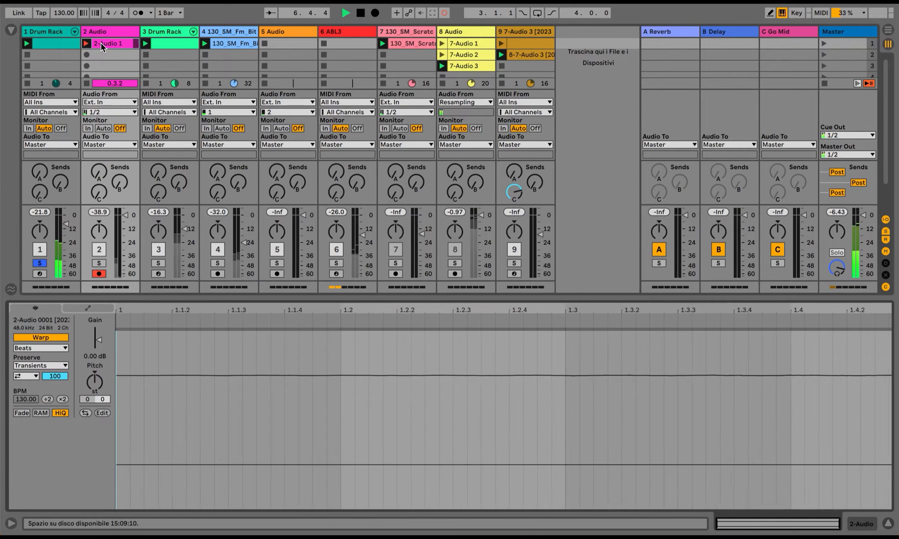
Set track 2's Audio From input to 1-Drum Rack (Post Mixer).
{"action": "left_click", "coordinate": [109, 102]}
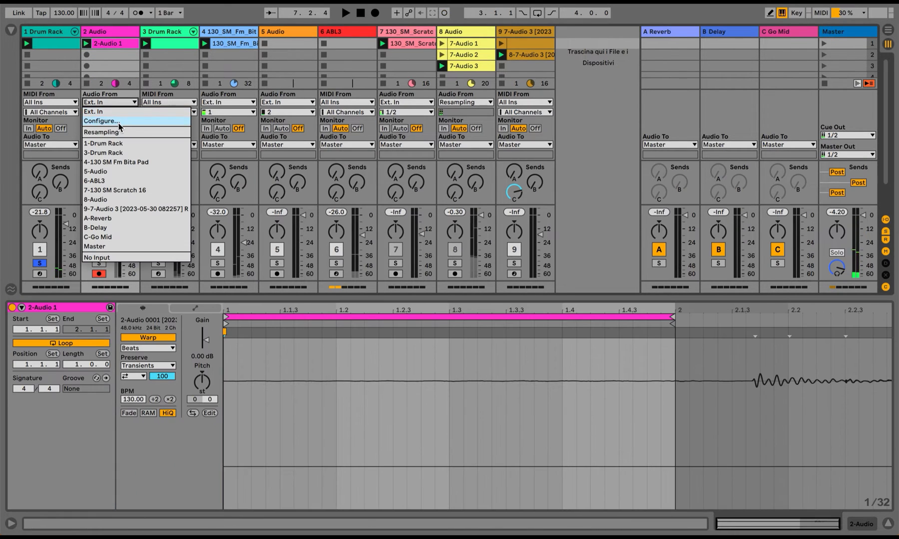
{"action": "left_click", "coordinate": [104, 144]}
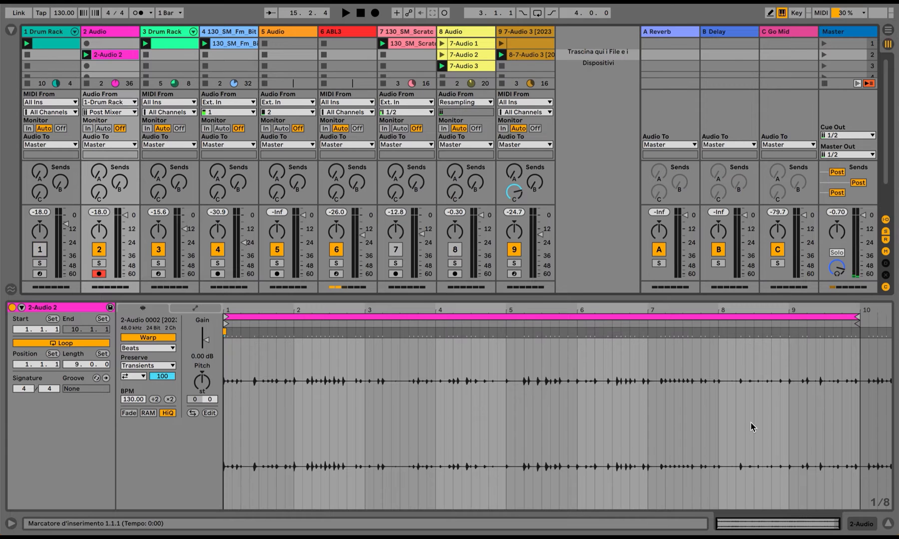
Copy the 2-Audio 2 clip down the track and set the clips' Follow Action to Any.
{"action": "left_click", "coordinate": [109, 55]}
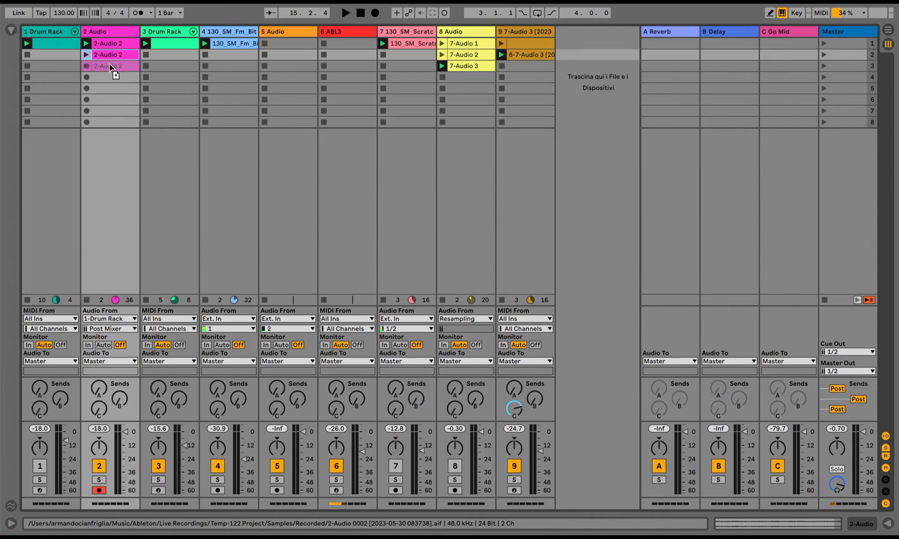
{"action": "left_click_drag", "start_coordinate": [109, 66], "coordinate": [109, 100]}
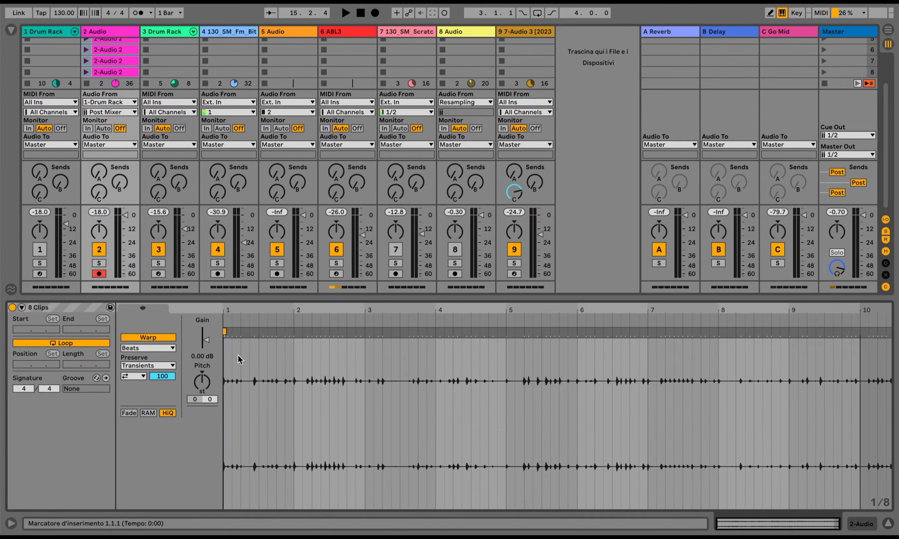
{"action": "left_click", "coordinate": [22, 307]}
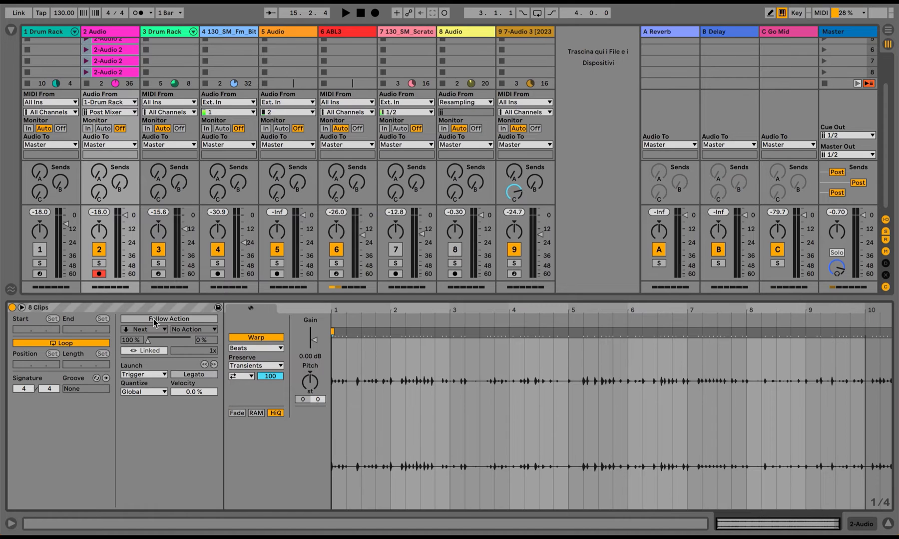
{"action": "left_click", "coordinate": [144, 329]}
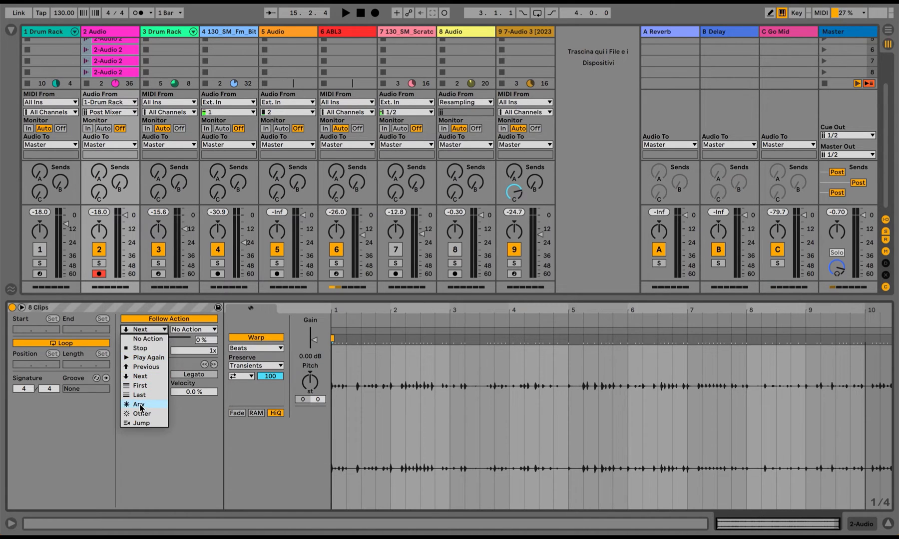
{"action": "left_click", "coordinate": [138, 404]}
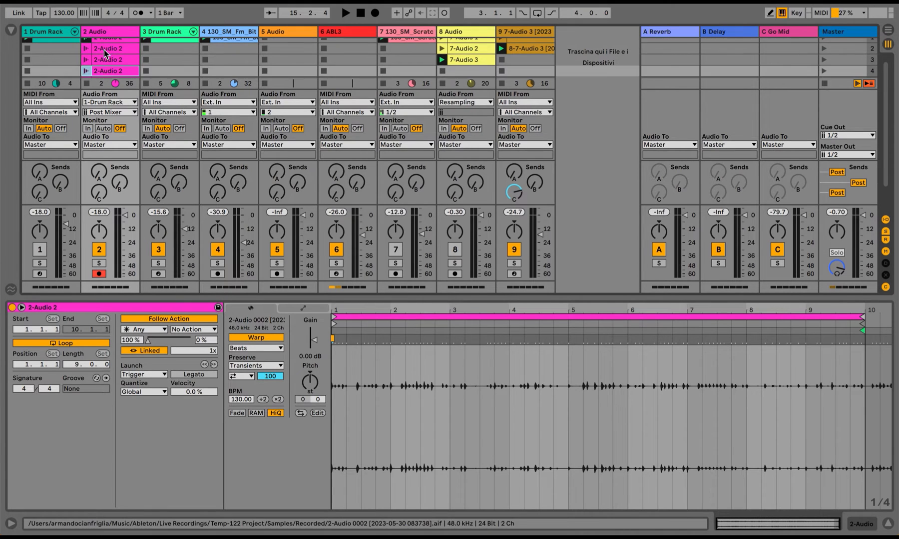
Confirm Any as the follow action and solo track 2.
{"action": "left_click", "coordinate": [145, 330]}
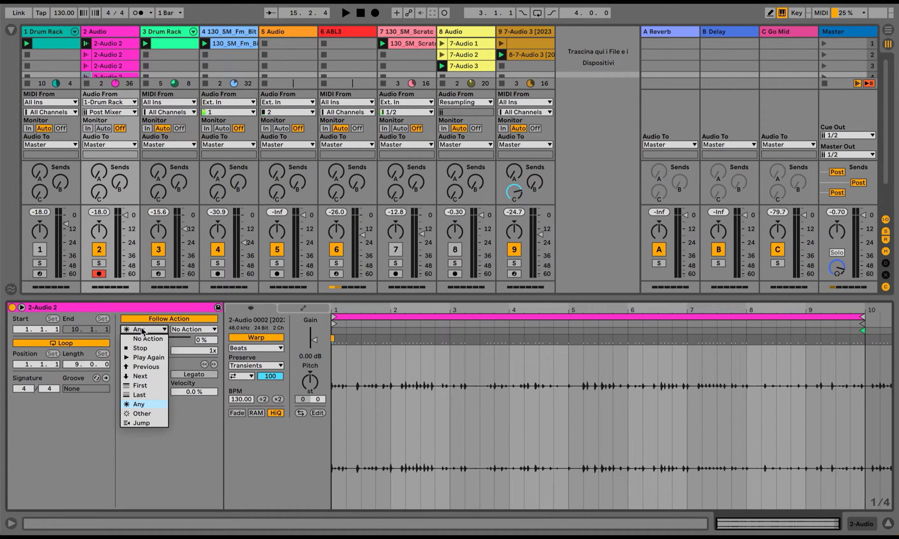
{"action": "mouse_move", "coordinate": [140, 404]}
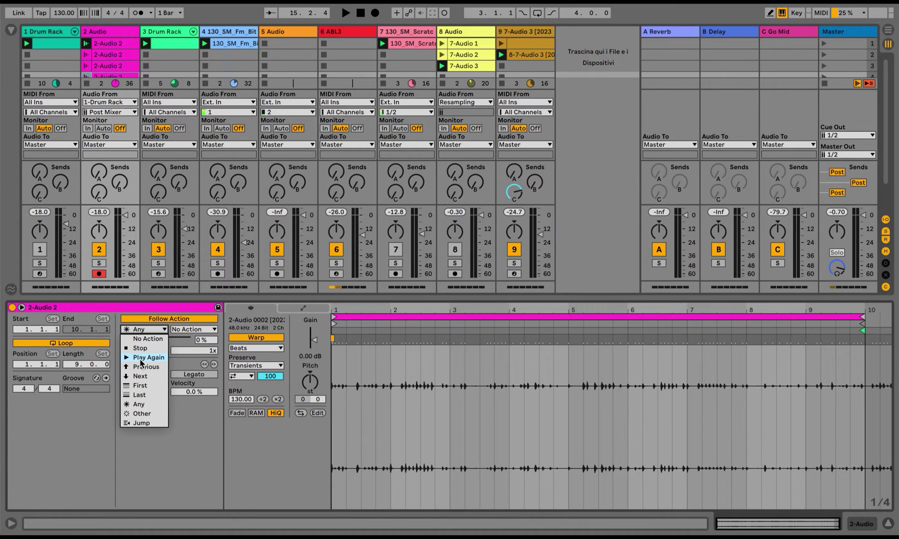
{"action": "mouse_move", "coordinate": [140, 366]}
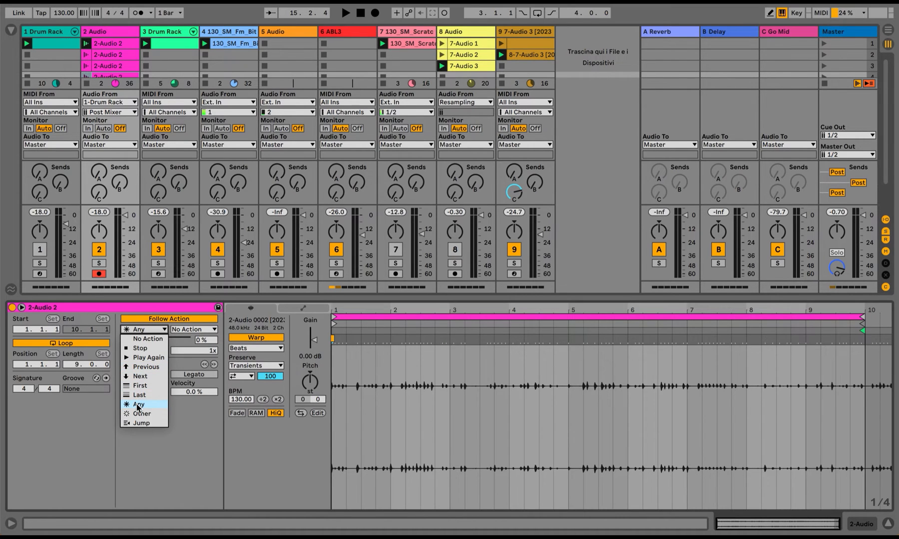
{"action": "left_click", "coordinate": [137, 404]}
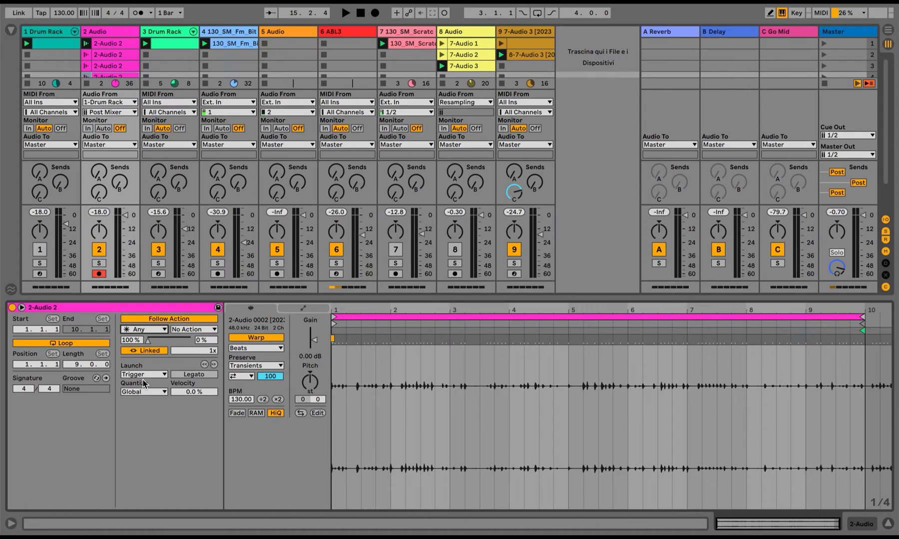
{"action": "left_click", "coordinate": [98, 264]}
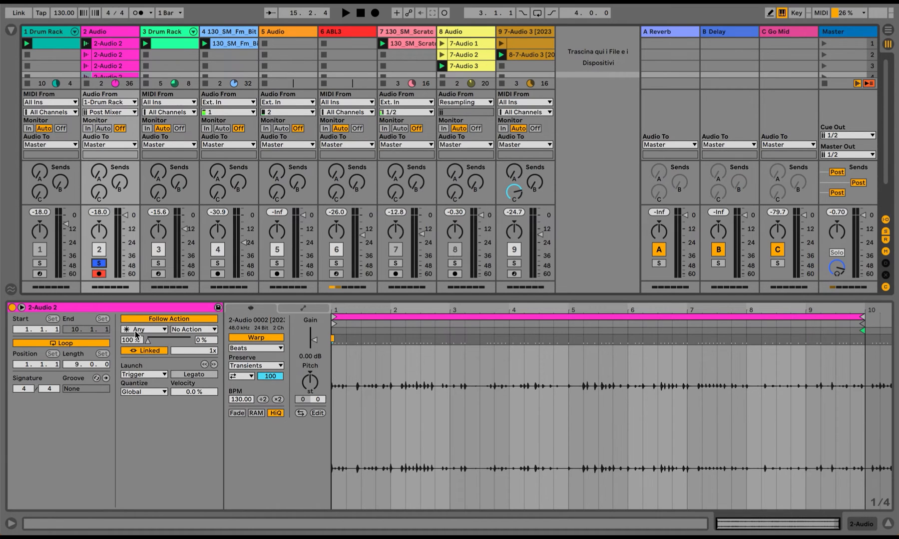
Unlink the drum clip's follow action timing from the clip length.
{"action": "left_click", "coordinate": [144, 350]}
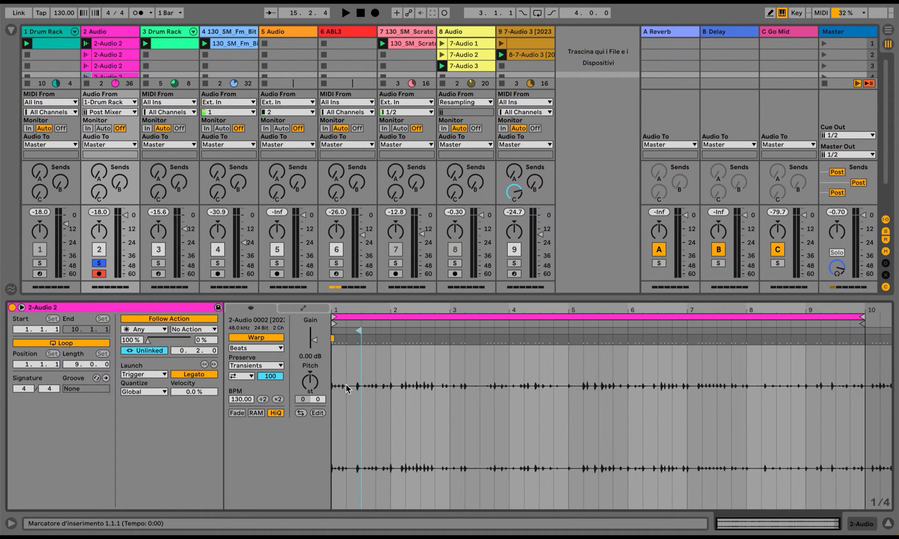
{"action": "mouse_move", "coordinate": [364, 374]}
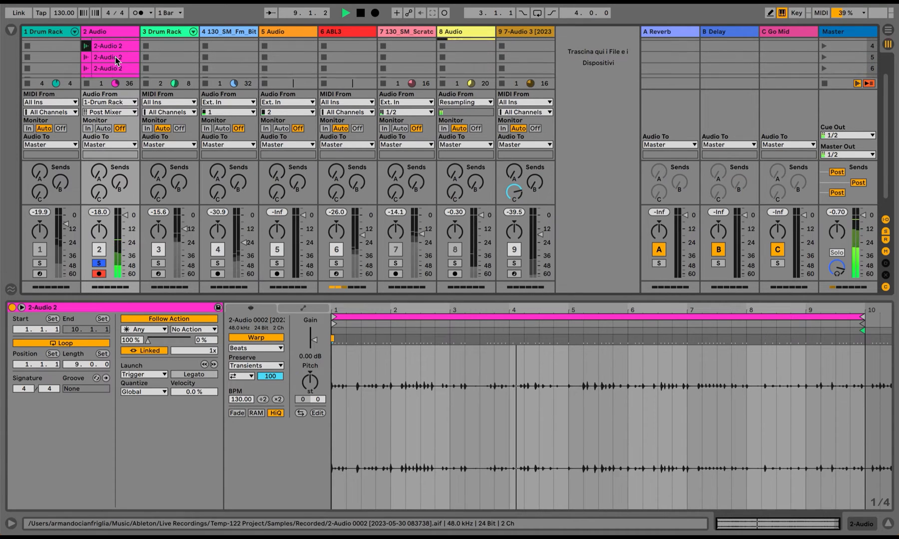
Select all eight drum clips and link their follow action timing.
{"action": "left_click", "coordinate": [348, 11]}
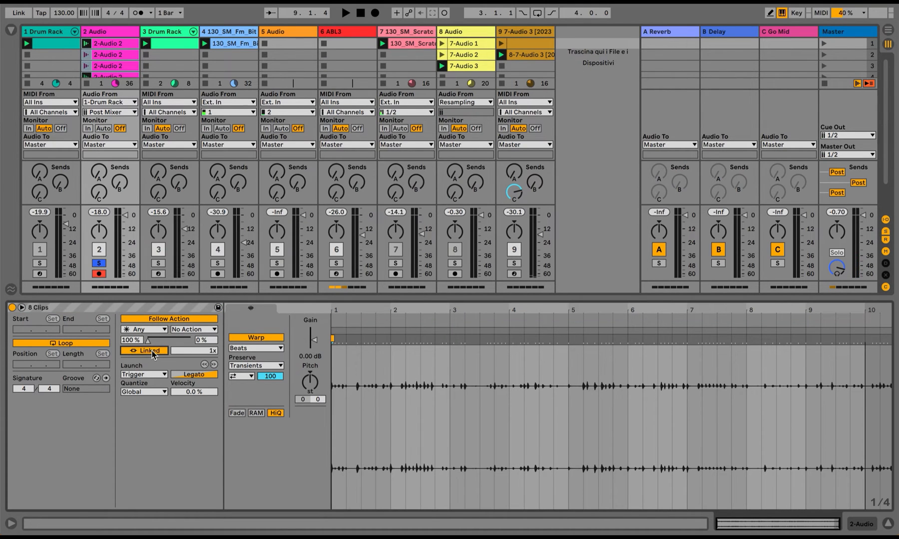
{"action": "left_click", "coordinate": [143, 351]}
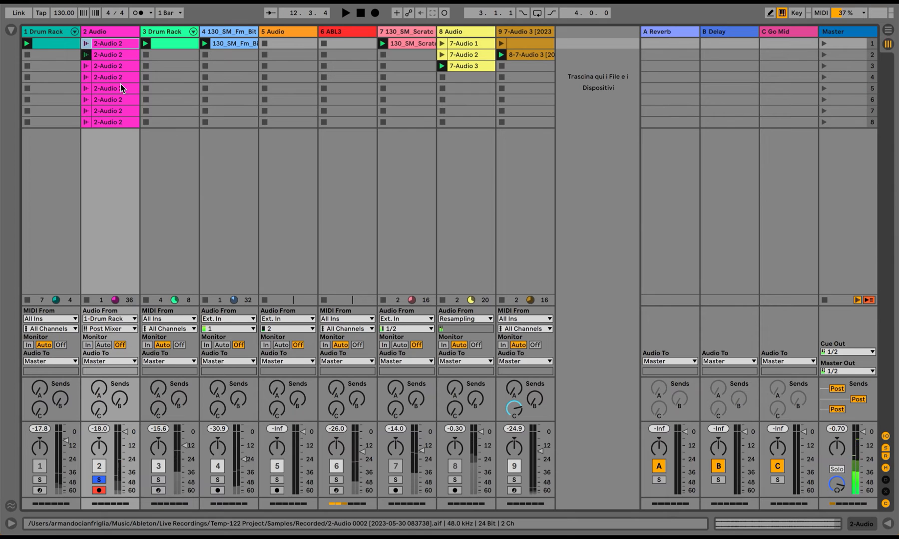
{"action": "left_click", "coordinate": [111, 54]}
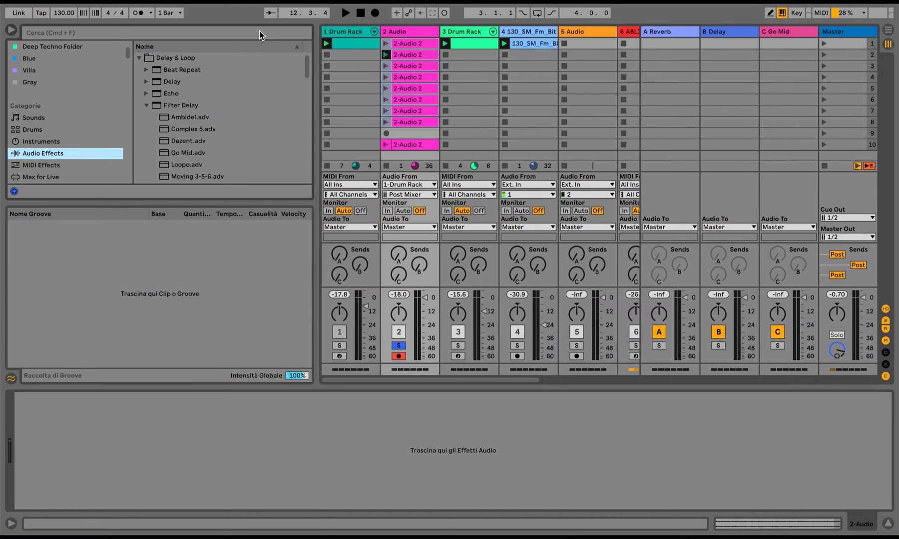
Load Phaser-Flanger, then Auto Filter and Auto Pan from a browser search for 'auto'.
{"action": "type", "text": "phaser"}
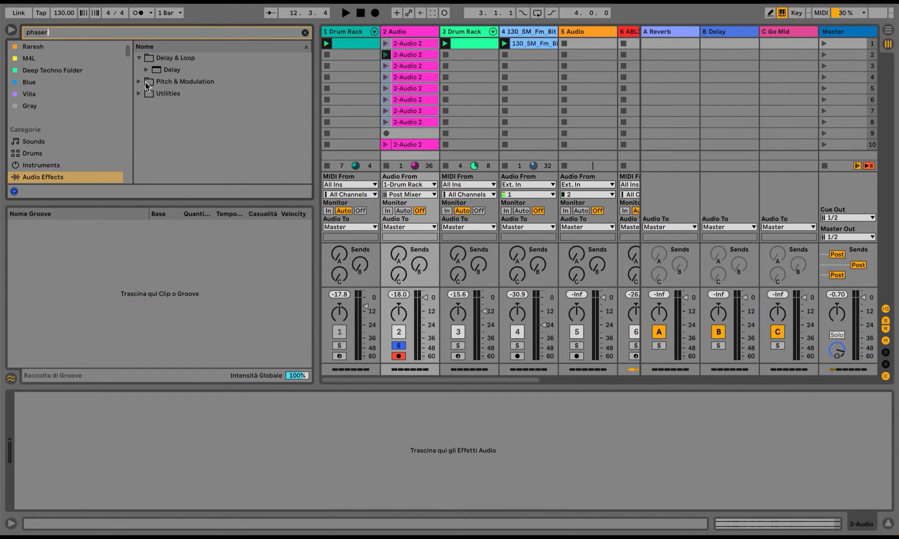
{"action": "double_click", "coordinate": [184, 81]}
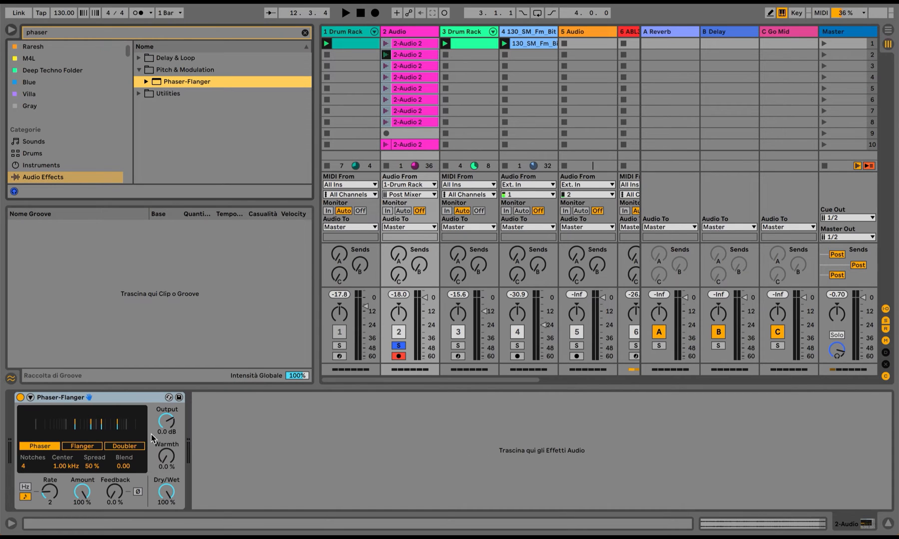
{"action": "left_click", "coordinate": [304, 32]}
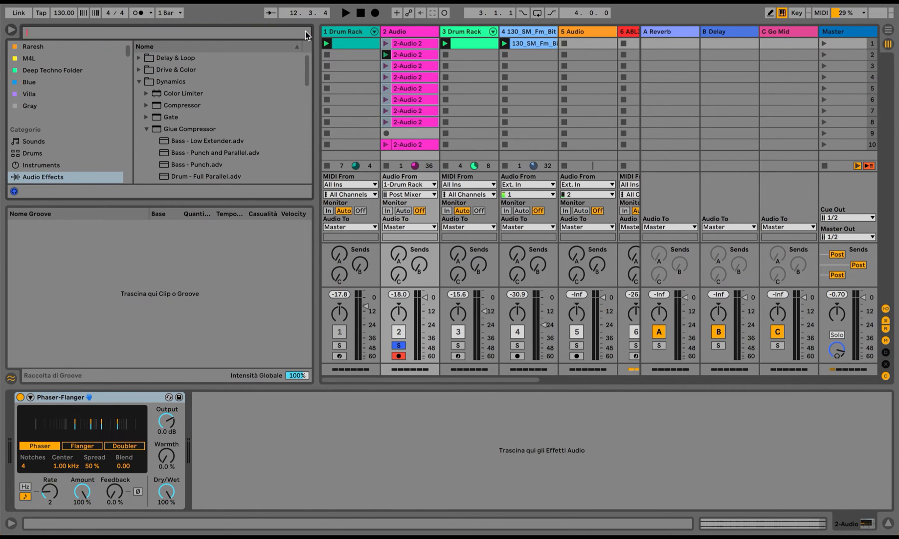
{"action": "type", "text": "auto"}
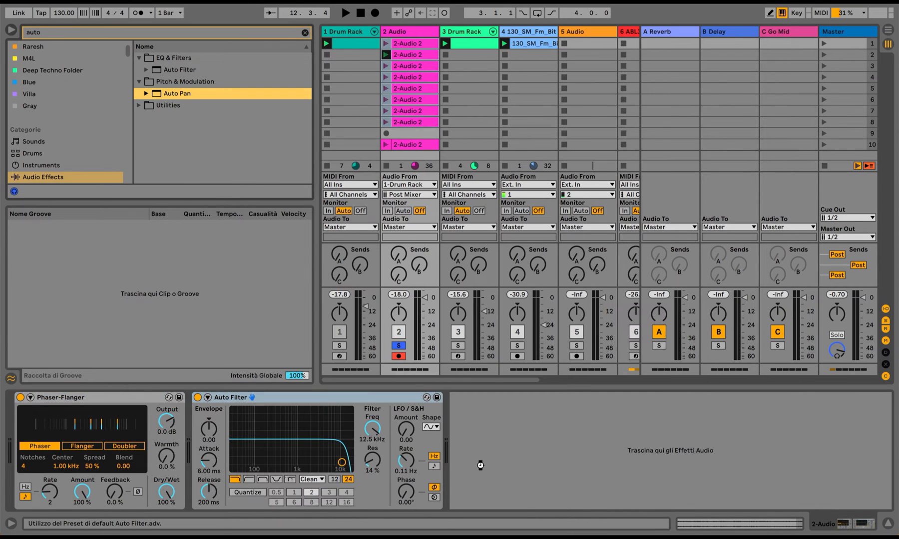
{"action": "double_click", "coordinate": [176, 93]}
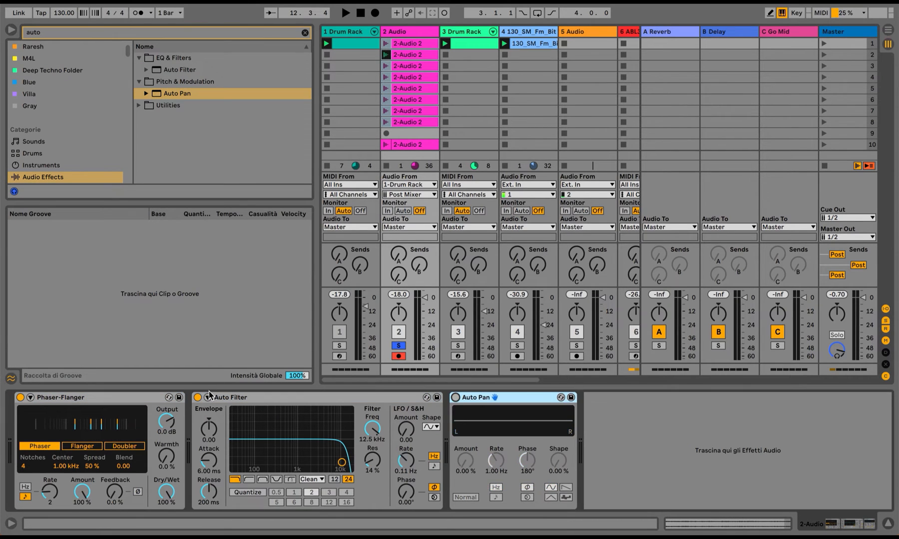
Load the Delay effect and shift and narrow its filter band.
{"action": "type", "text": "delay"}
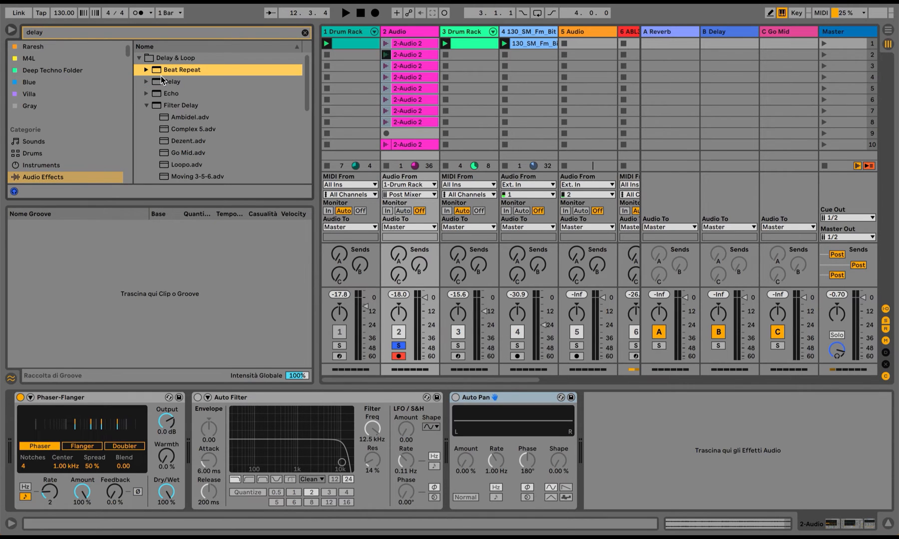
{"action": "double_click", "coordinate": [171, 81]}
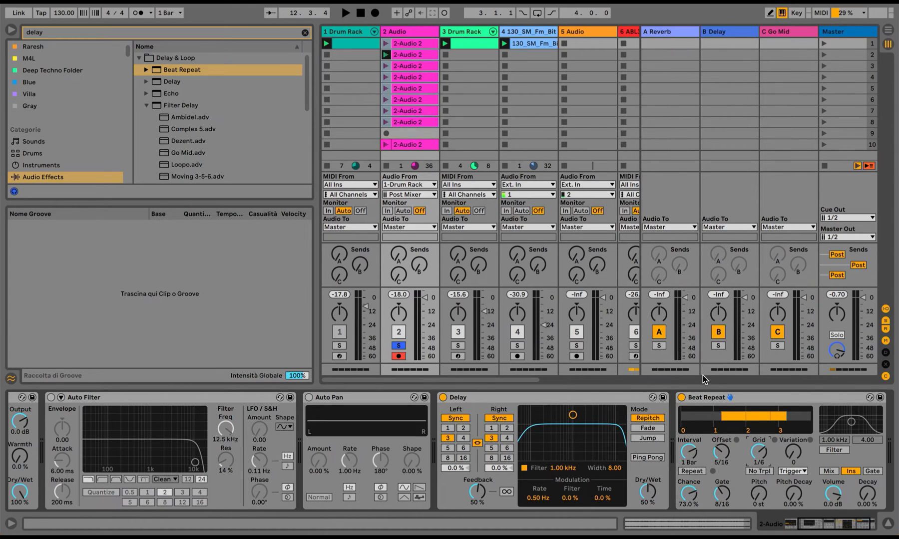
{"action": "left_click_drag", "start_coordinate": [572, 414], "coordinate": [590, 433]}
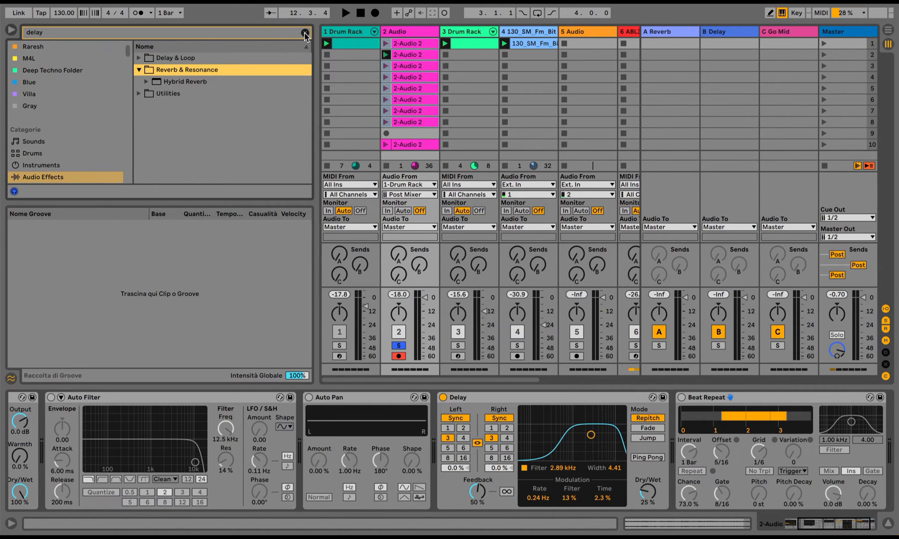
Load the Pedal distortion, then search 'lim' and expand Dynamics to find Limiter.
{"action": "left_click", "coordinate": [304, 31]}
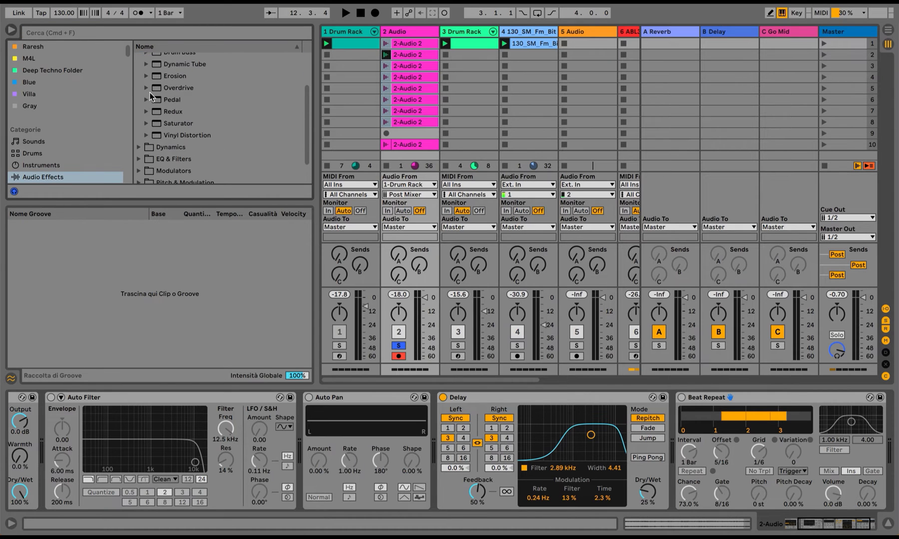
{"action": "double_click", "coordinate": [171, 99]}
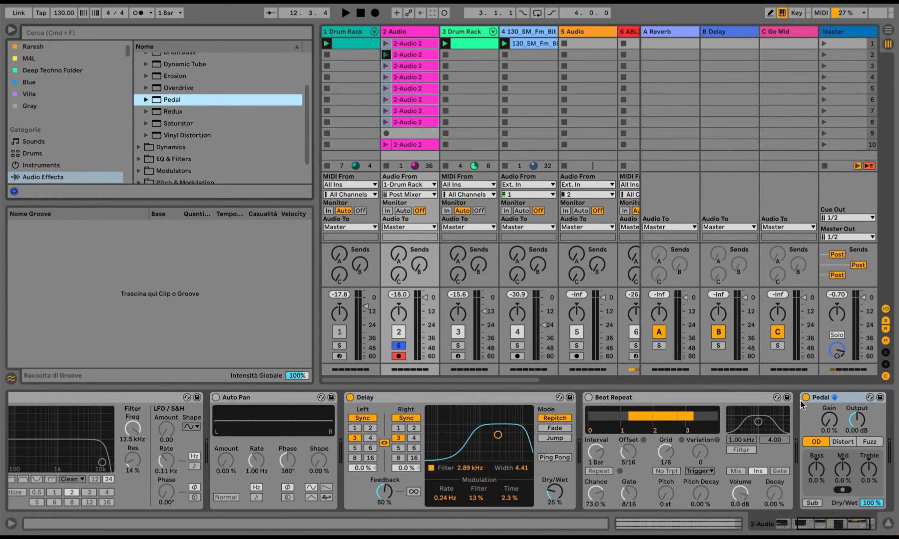
{"action": "scroll", "scroll_direction": "down", "scroll_amount": 3}
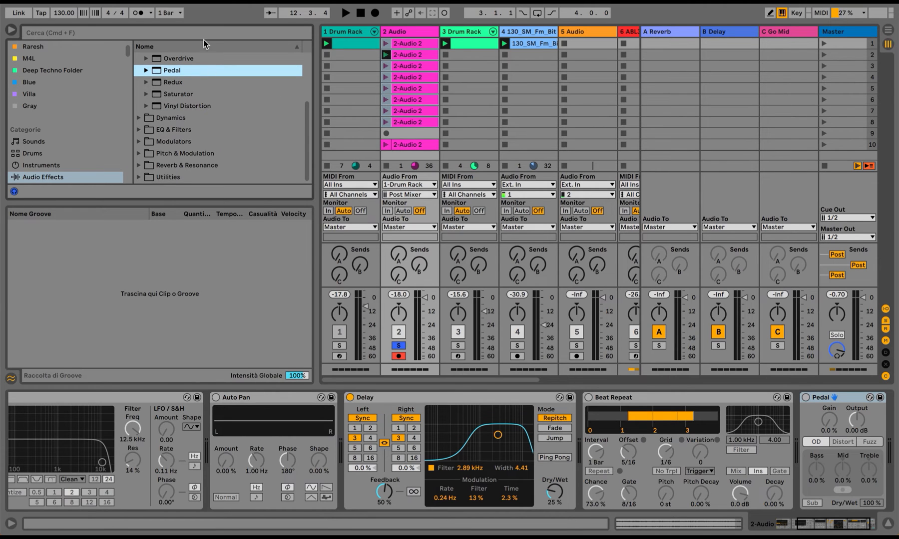
{"action": "type", "text": "lim"}
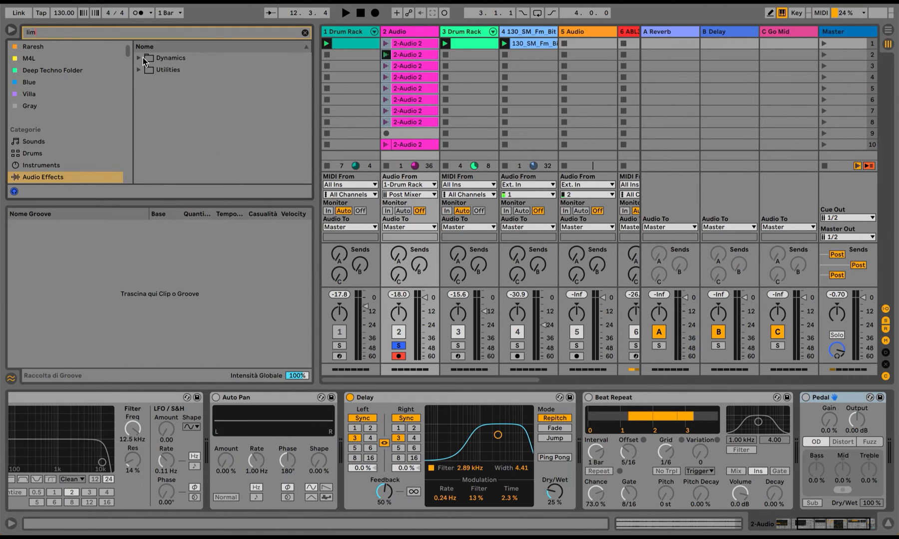
{"action": "left_click", "coordinate": [143, 57]}
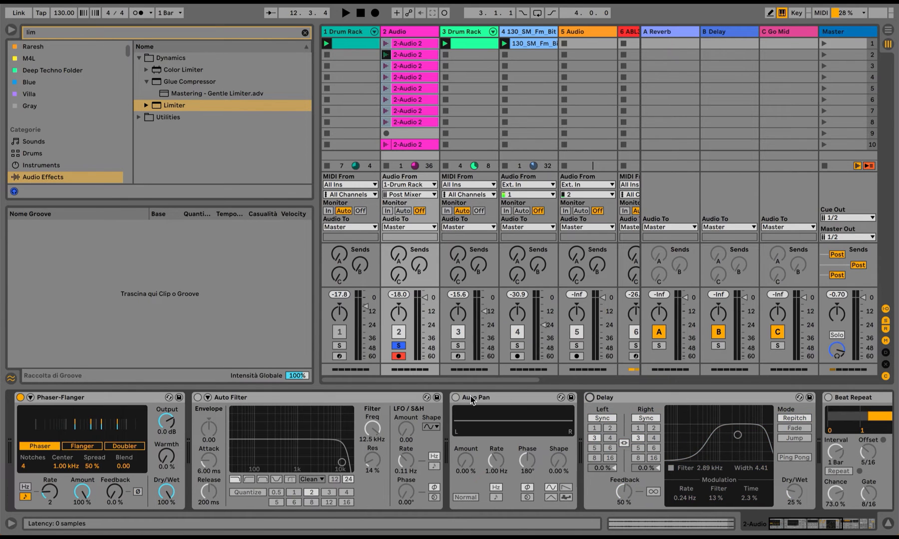
{"action": "mouse_move", "coordinate": [240, 334]}
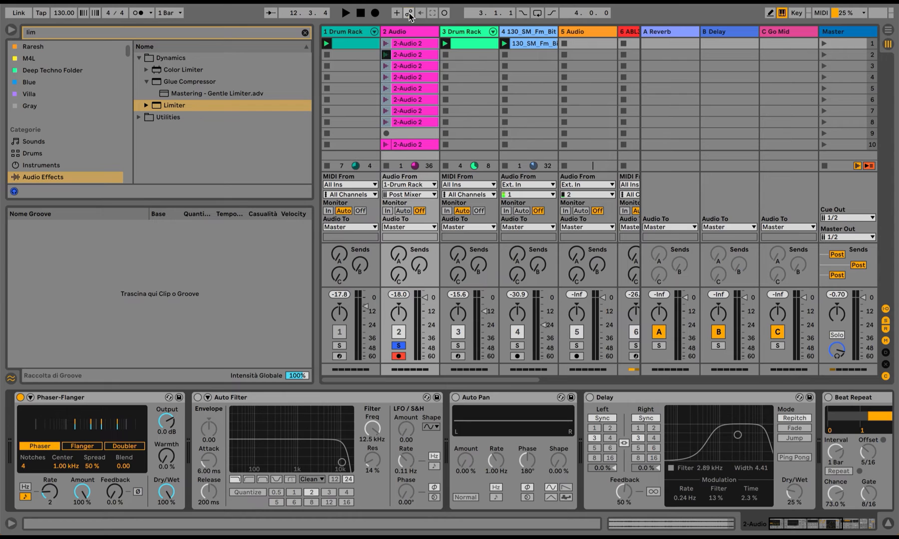
Arm automation, launch scene 3's clip, adjust the Phaser-Flanger modulation and switch it off.
{"action": "left_click", "coordinate": [411, 12]}
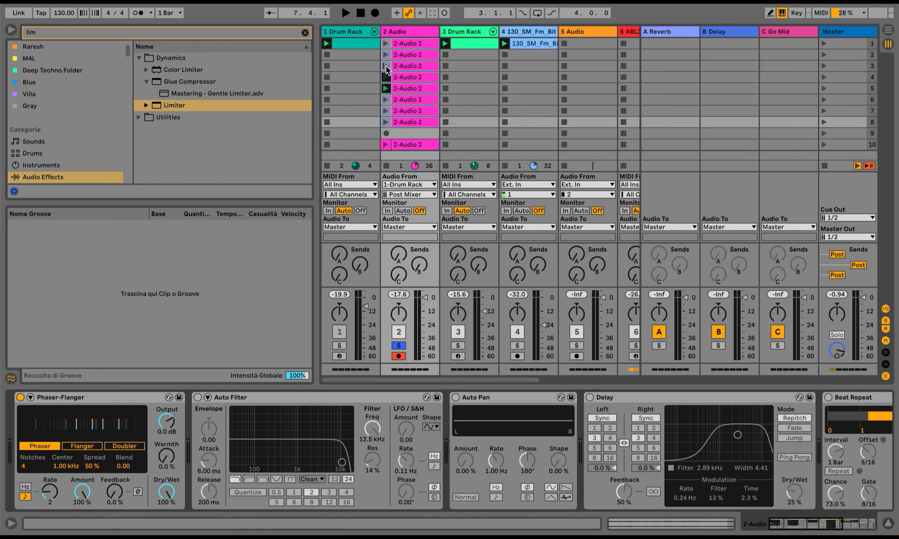
{"action": "left_click", "coordinate": [347, 11]}
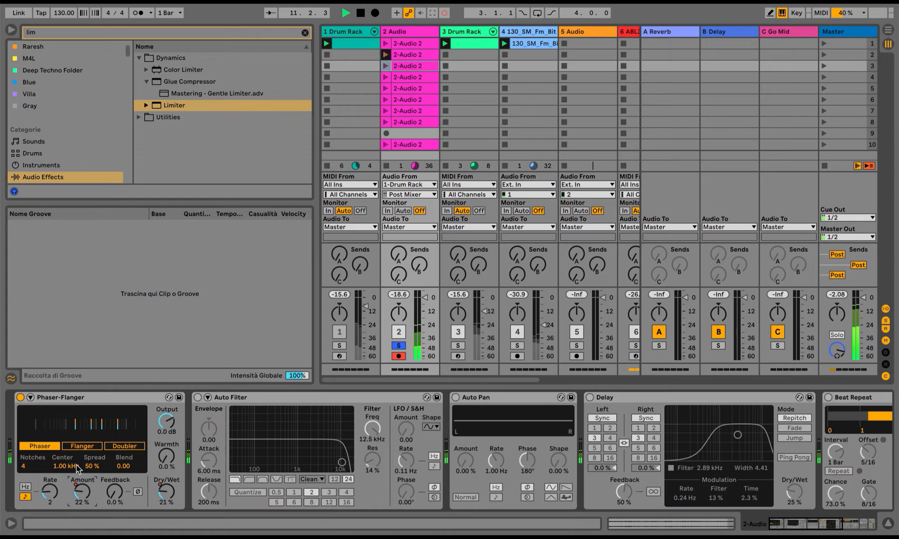
{"action": "left_click", "coordinate": [124, 446]}
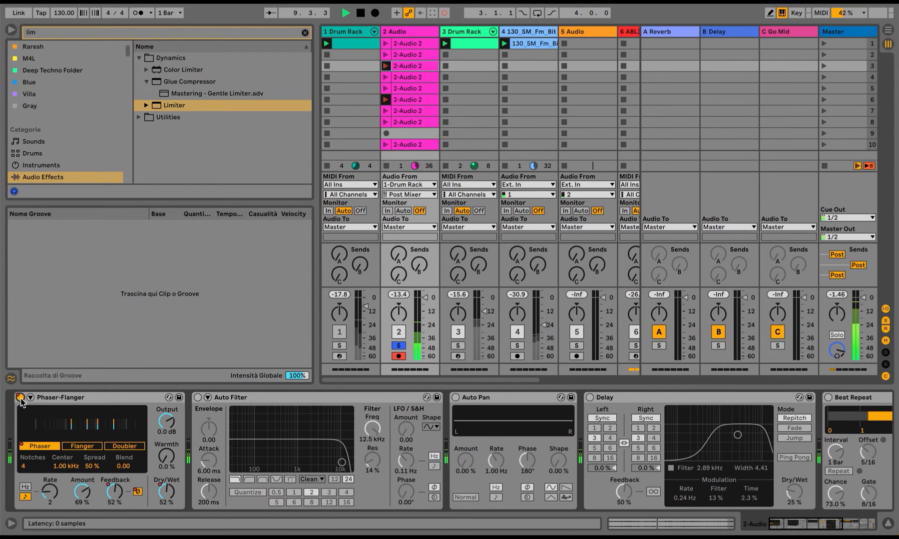
{"action": "left_click", "coordinate": [81, 446]}
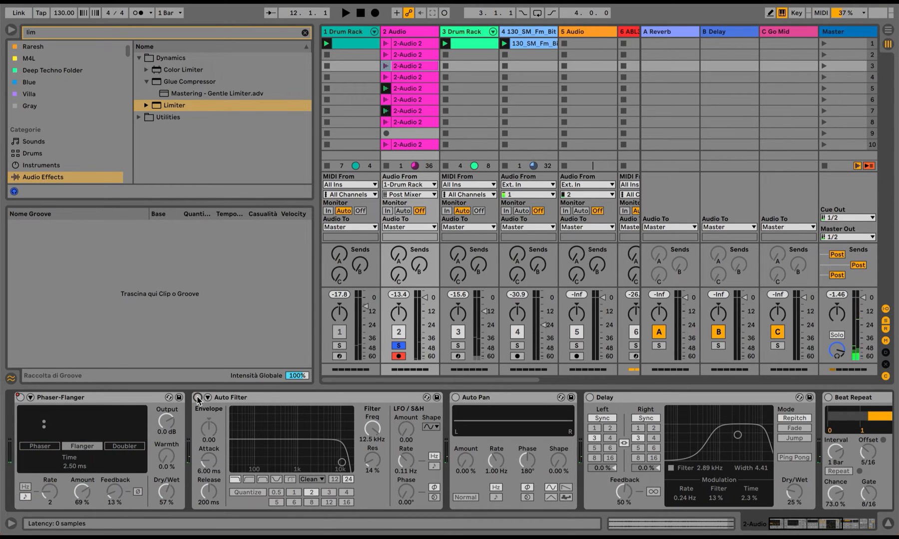
Switch the Auto Filter device back on.
{"action": "left_click", "coordinate": [199, 398]}
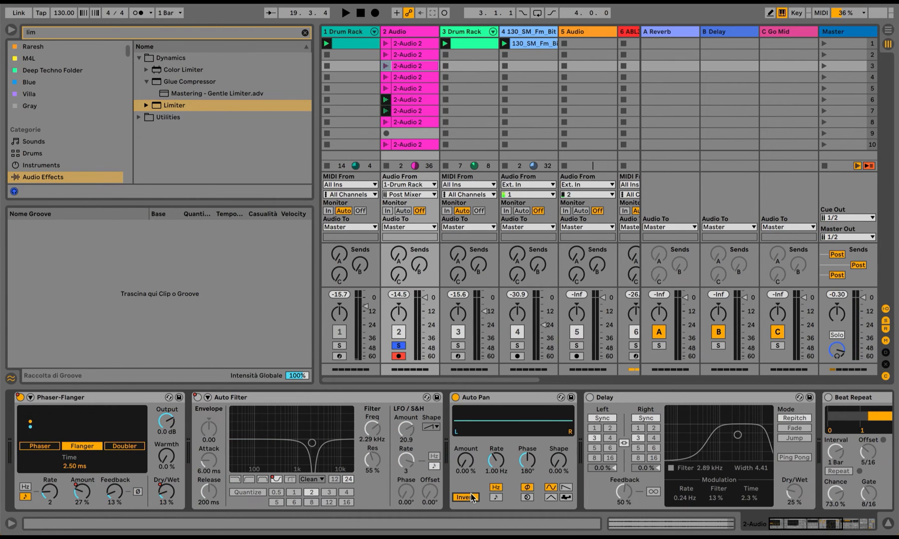
Return Auto Pan to normal phase and raise its rate/amount toward a 1/16 tremolo.
{"action": "left_click", "coordinate": [496, 497]}
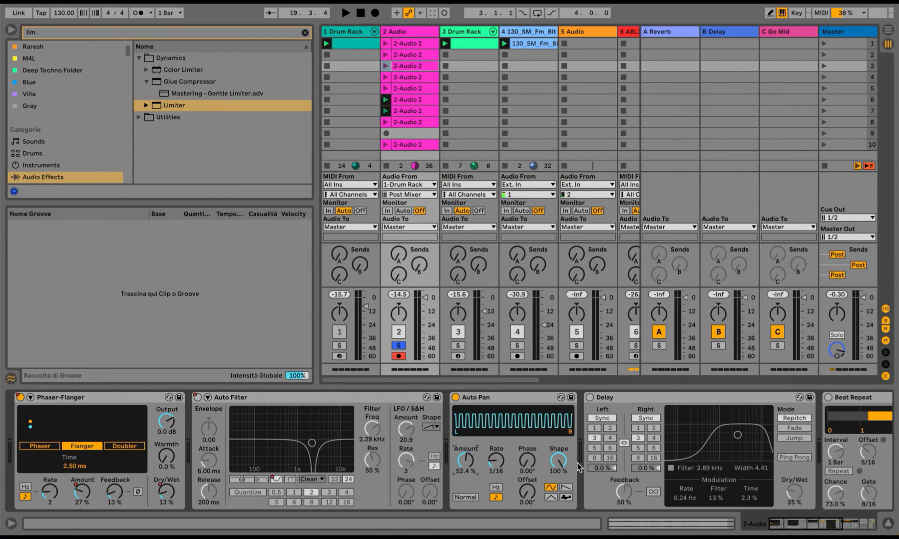
{"action": "left_click_drag", "start_coordinate": [559, 459], "coordinate": [570, 490]}
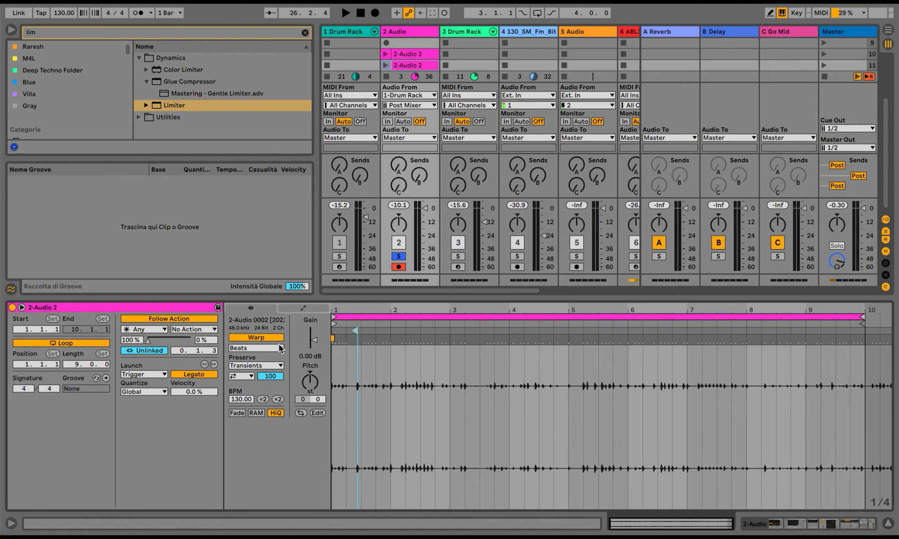
Hide the clip details so the full session grid of 2-Audio 2 clips shows.
{"action": "left_click", "coordinate": [255, 348]}
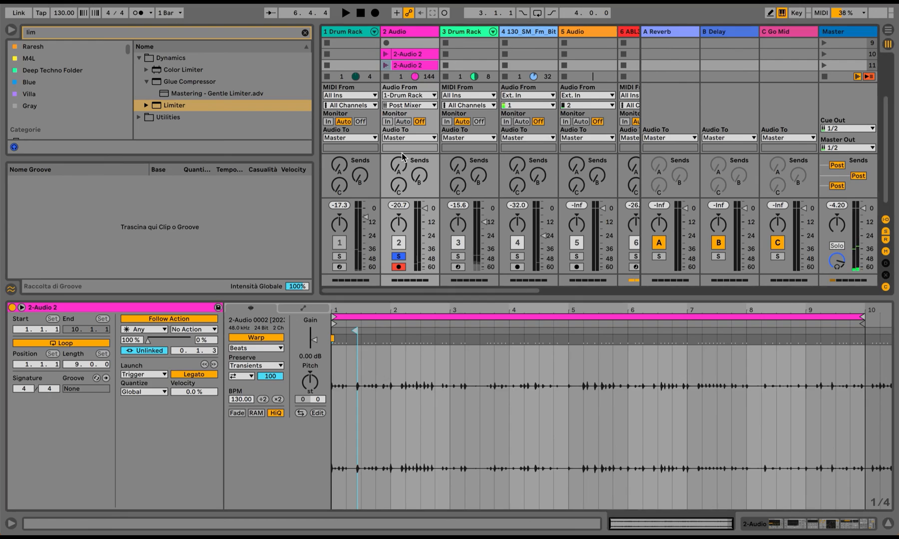
{"action": "left_click", "coordinate": [256, 348]}
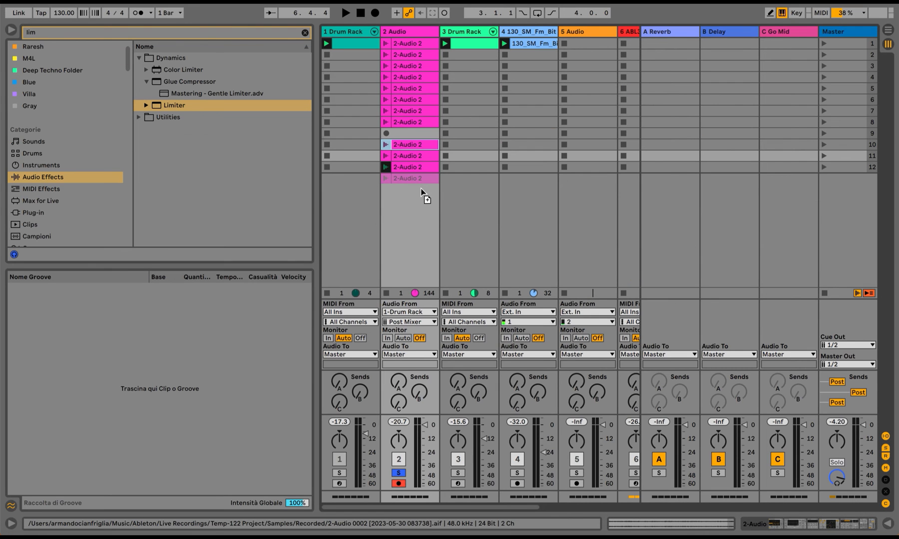
Copy the 2-Audio 2 clip into scene 14 and turn its transient looping off.
{"action": "double_click", "coordinate": [409, 144]}
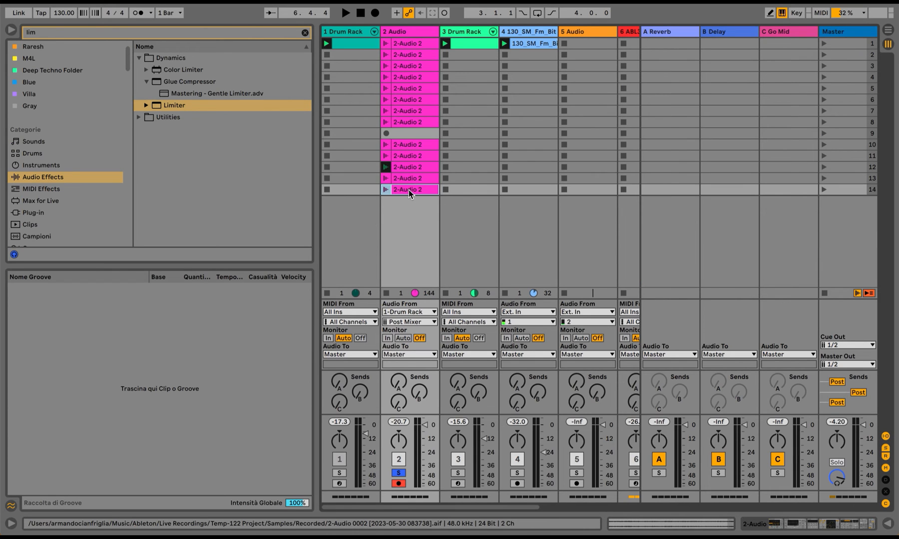
{"action": "double_click", "coordinate": [409, 189]}
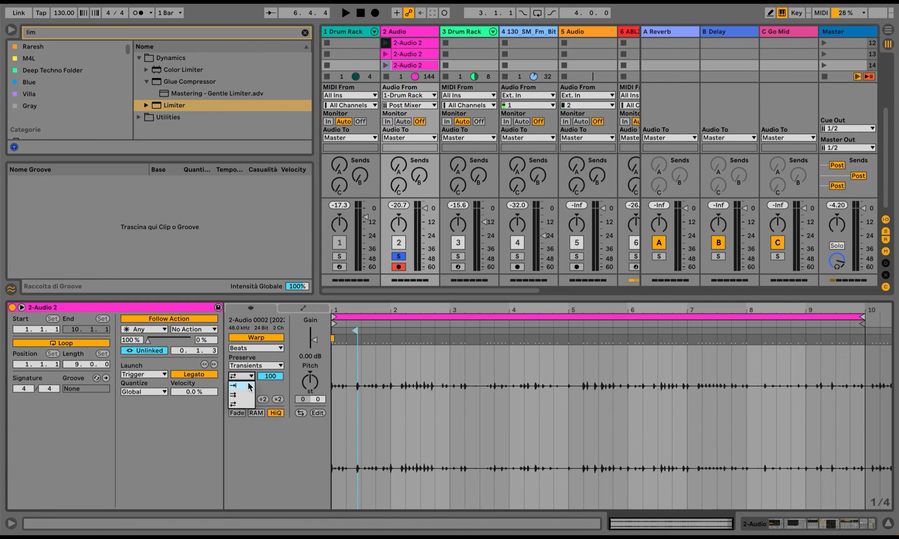
{"action": "left_click", "coordinate": [238, 386]}
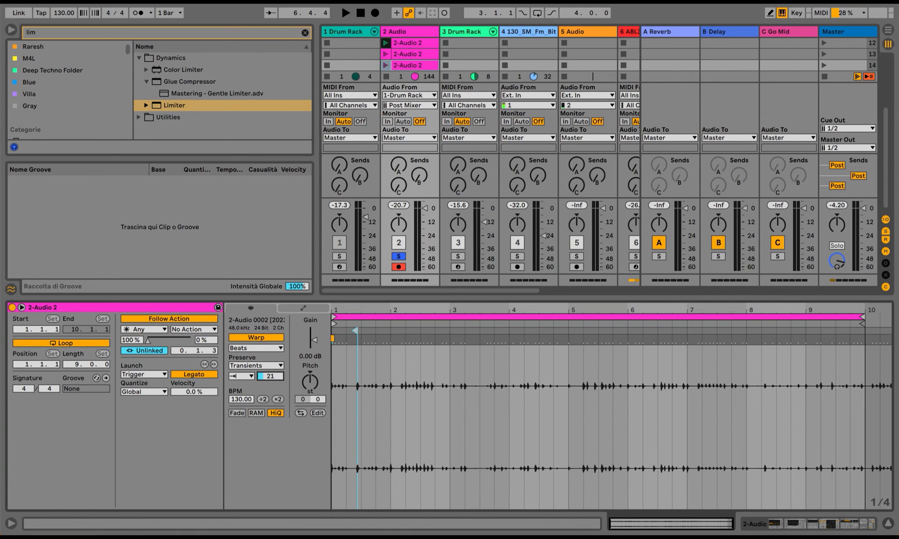
{"action": "left_click", "coordinate": [407, 42]}
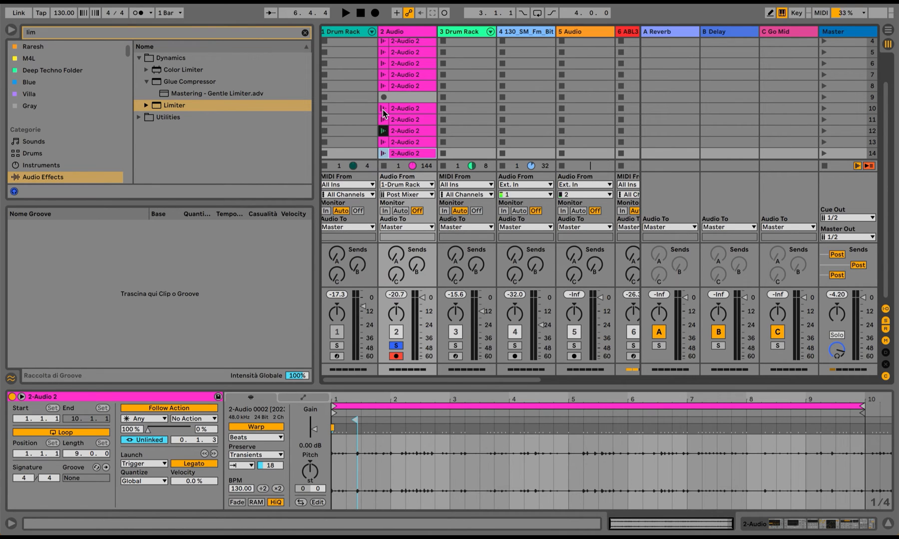
Select the lower 2-Audio 2 clips and recolour them lime green.
{"action": "left_click", "coordinate": [383, 108]}
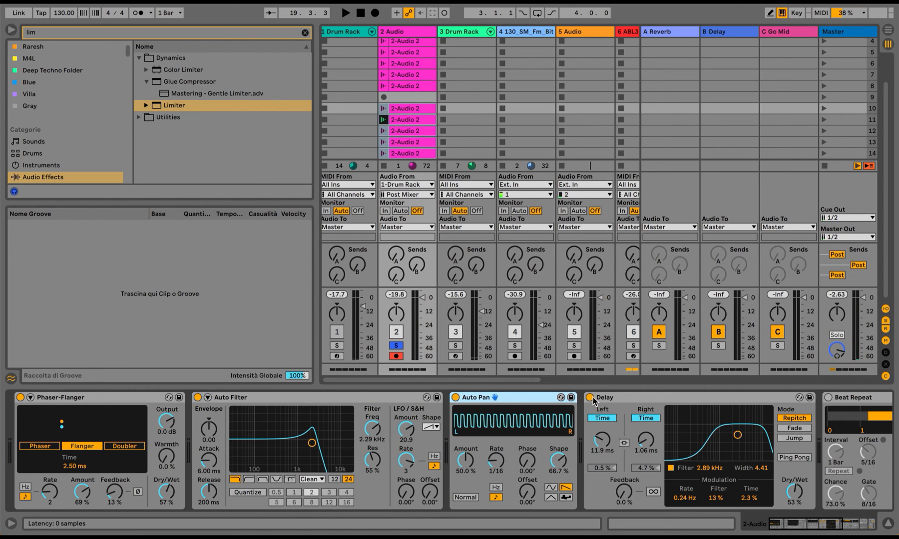
{"action": "left_click", "coordinate": [405, 52]}
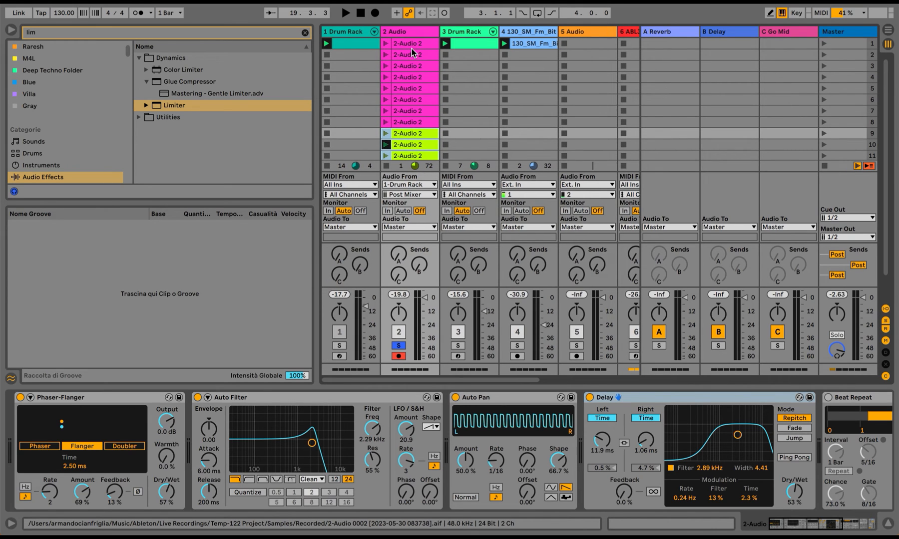
Insert a new audio track and set its Audio From input to 2-Audio.
{"action": "left_click", "coordinate": [401, 31]}
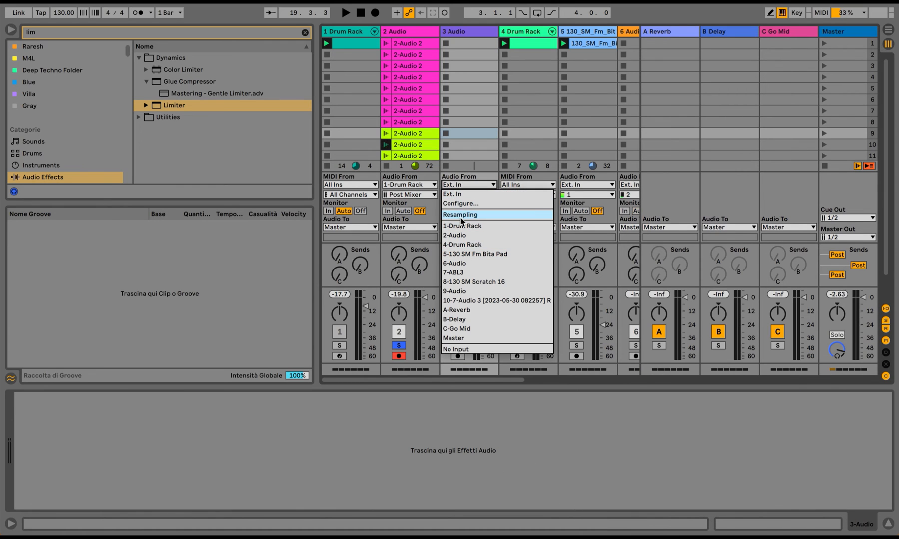
{"action": "mouse_move", "coordinate": [466, 236]}
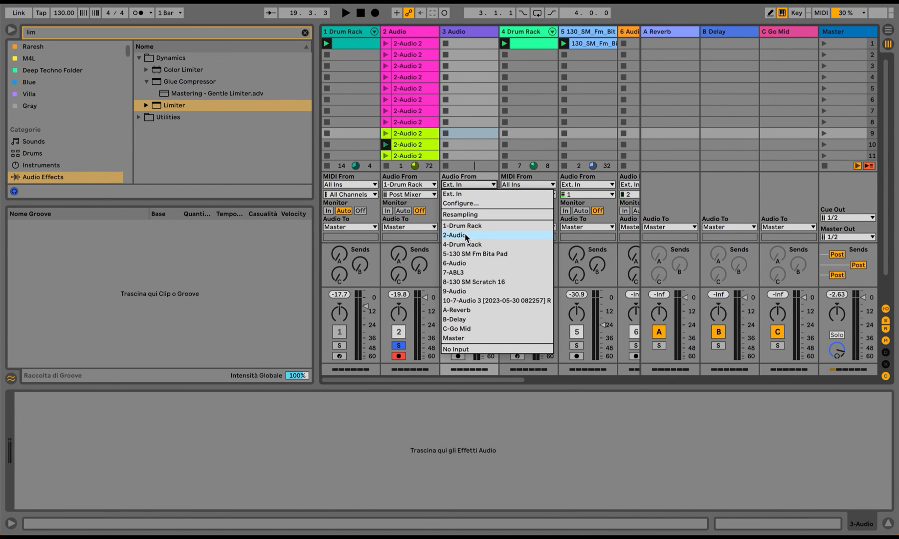
{"action": "left_click", "coordinate": [454, 235]}
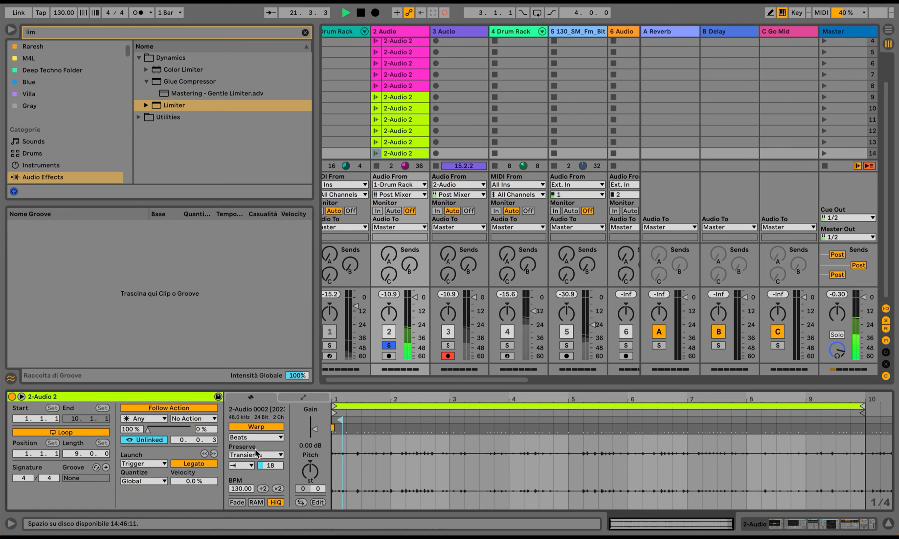
Set the 2-Audio 2 clip to Texture warp mode with flux about 73 and adjusted grain size.
{"action": "left_click", "coordinate": [256, 438]}
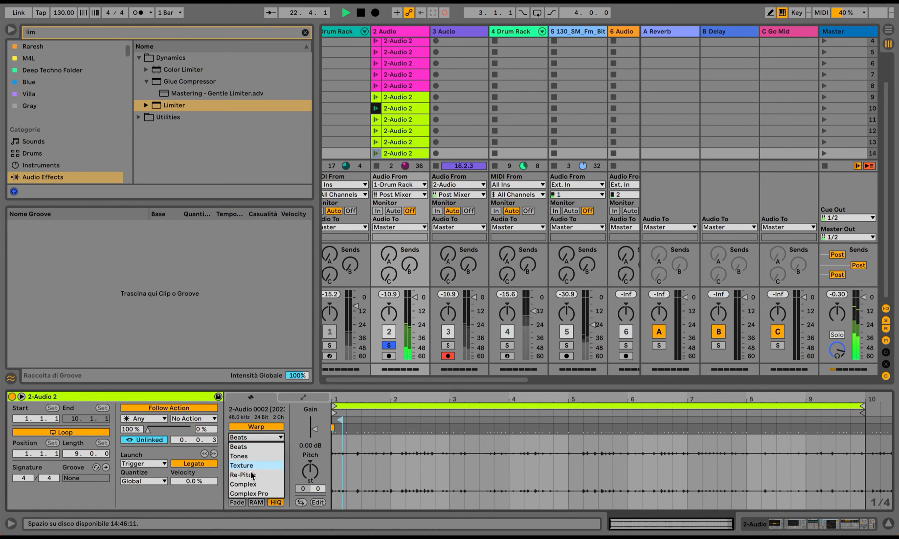
{"action": "left_click", "coordinate": [241, 465]}
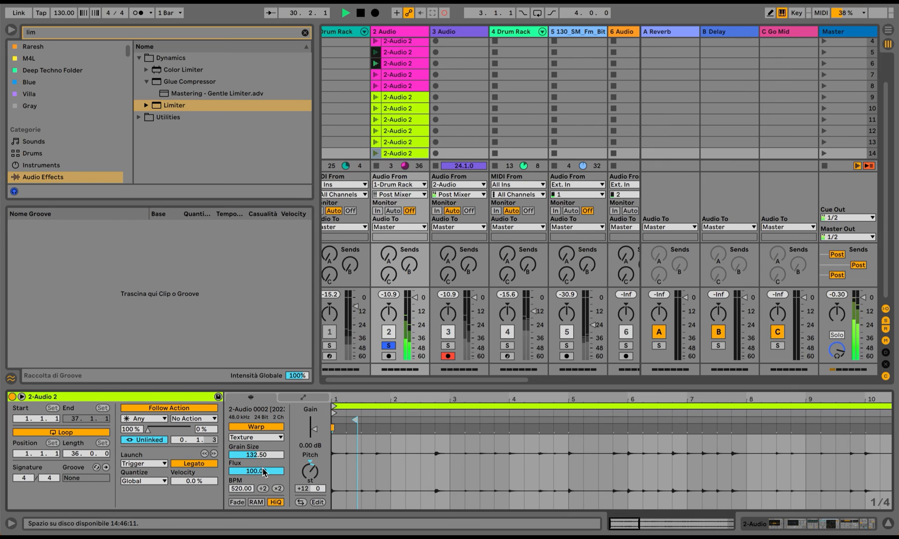
{"action": "left_click_drag", "start_coordinate": [255, 470], "coordinate": [256, 457]}
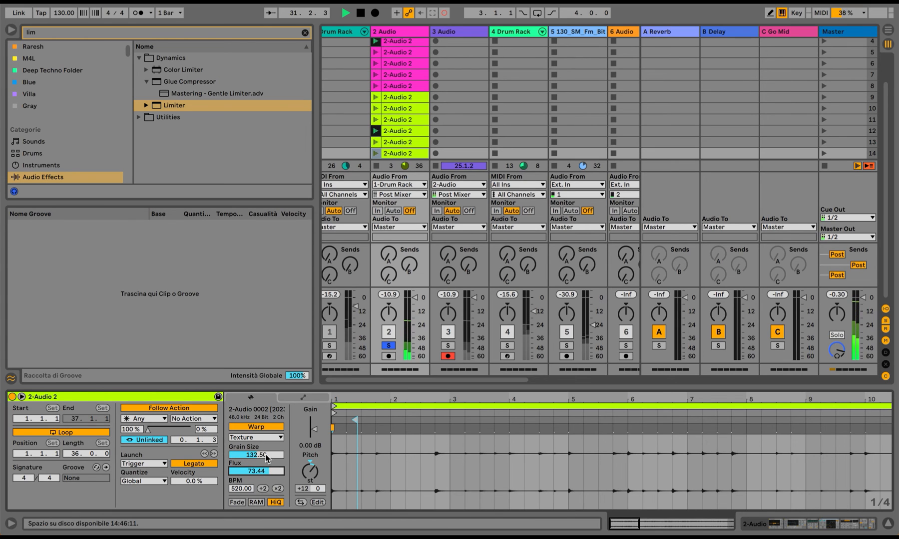
{"action": "left_click_drag", "start_coordinate": [256, 455], "coordinate": [256, 467]}
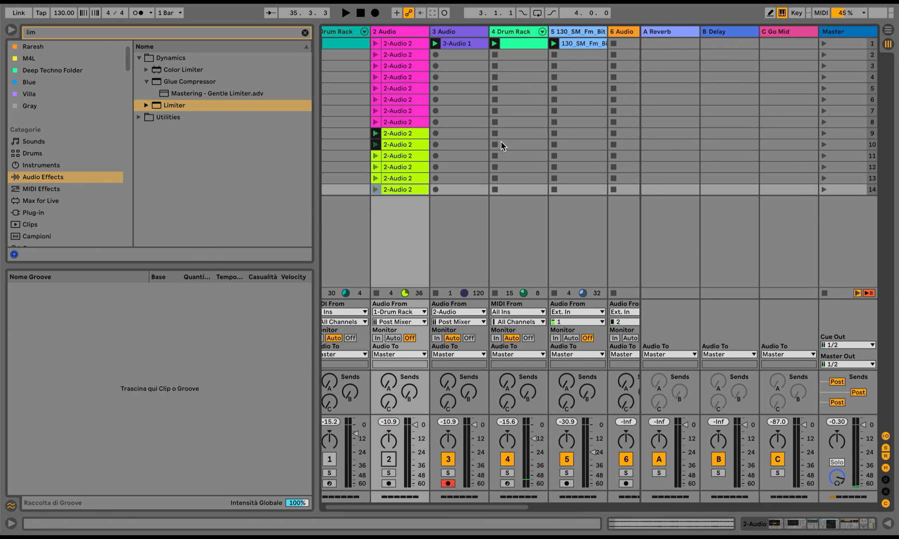
Open the newly recorded 3-Audio 1 clip and solo the resampled track.
{"action": "double_click", "coordinate": [460, 42]}
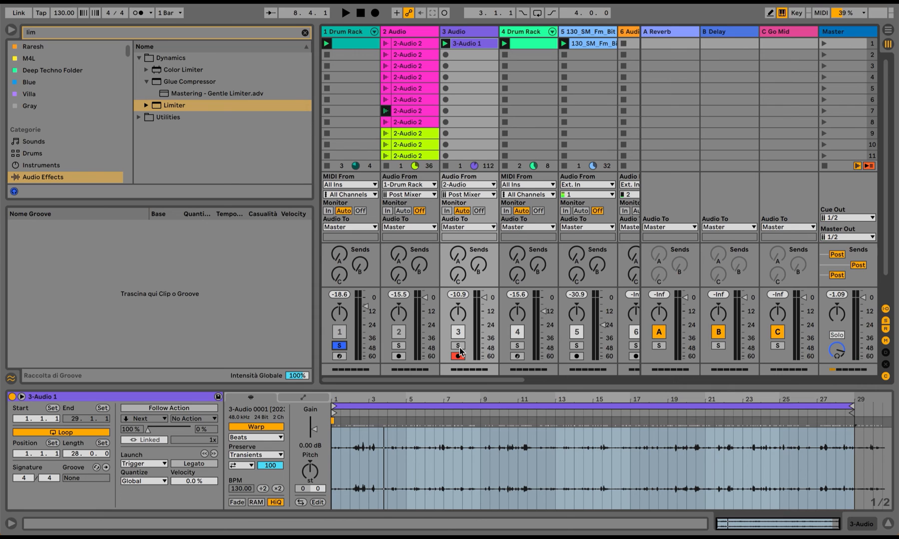
{"action": "left_click", "coordinate": [457, 345]}
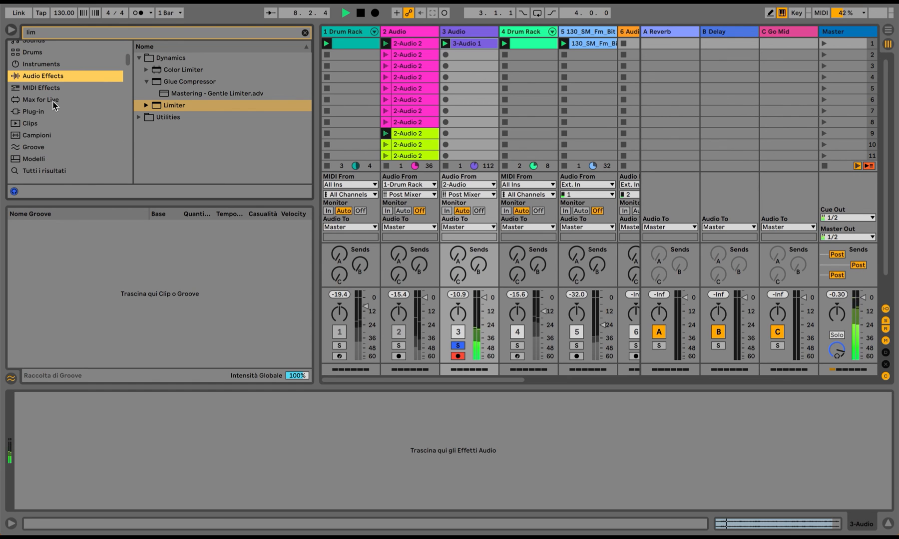
Search the plug-ins for 'soothe' and load soothe2 onto the resampled track.
{"action": "left_click", "coordinate": [36, 112]}
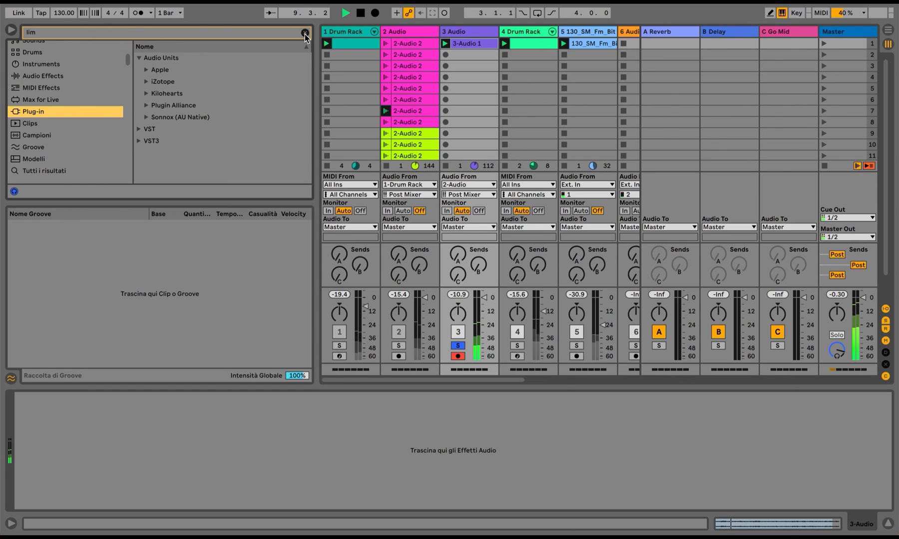
{"action": "type", "text": "soothe"}
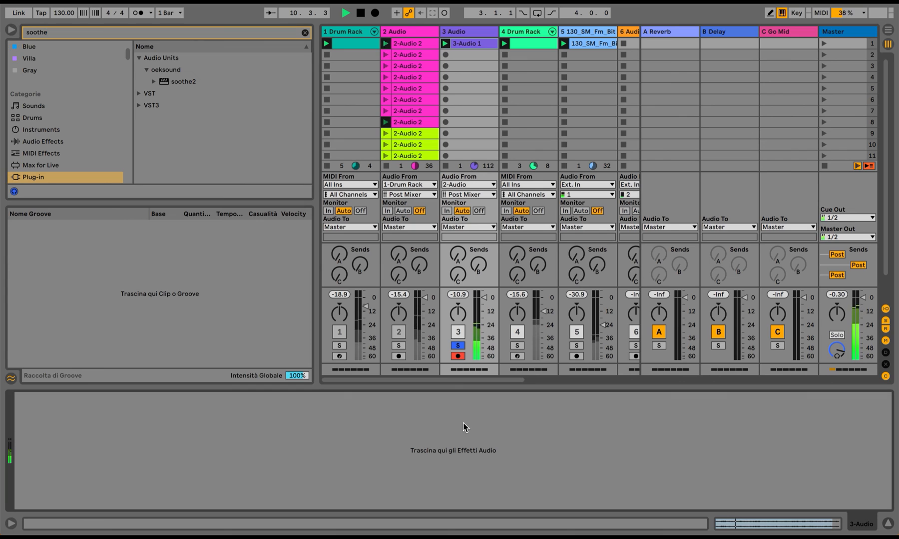
{"action": "left_click", "coordinate": [182, 81]}
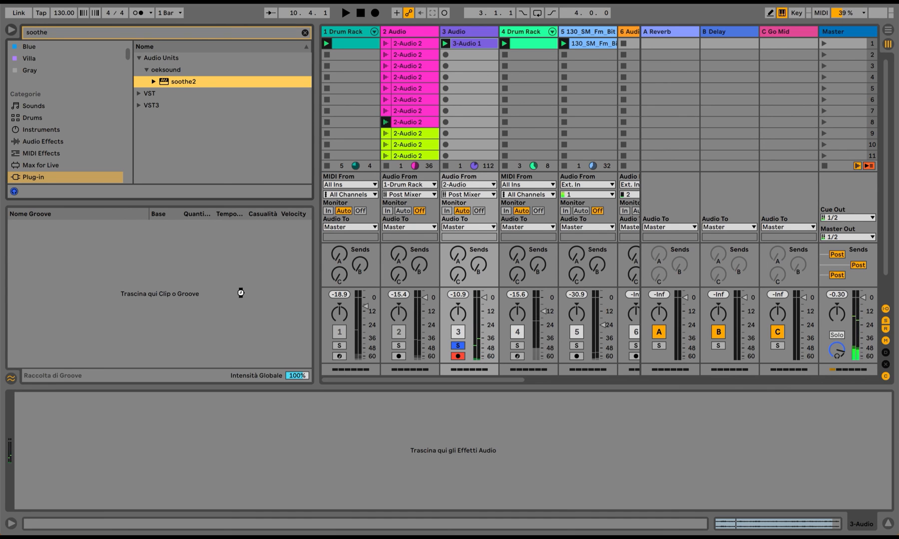
{"action": "double_click", "coordinate": [187, 82]}
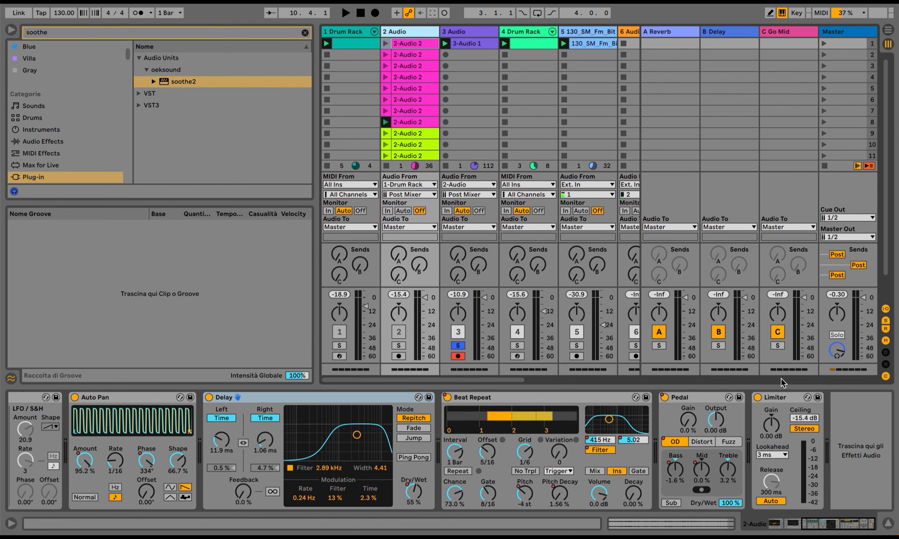
Lower the Limiter ceiling to -16.1 dB and clear the browser search.
{"action": "left_click", "coordinate": [468, 121]}
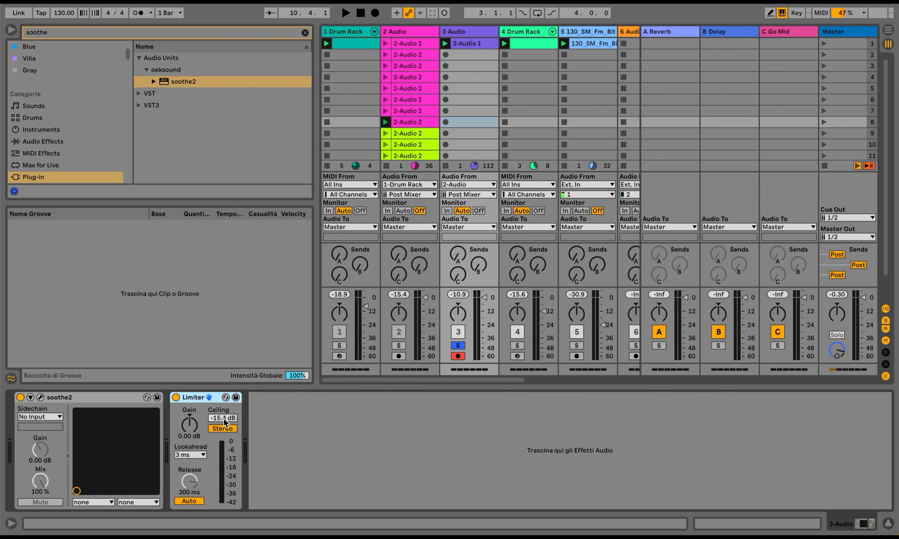
{"action": "left_click_drag", "start_coordinate": [221, 418], "coordinate": [221, 422]}
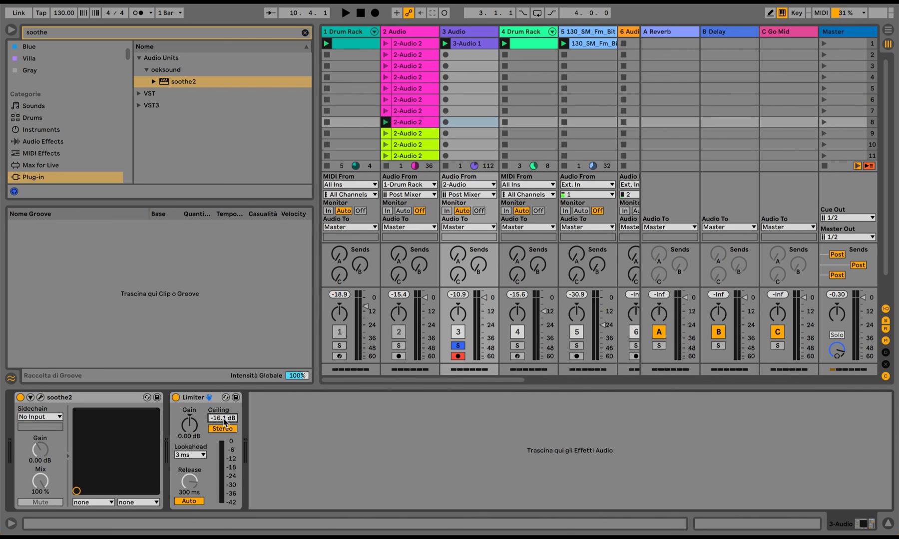
{"action": "left_click", "coordinate": [303, 32]}
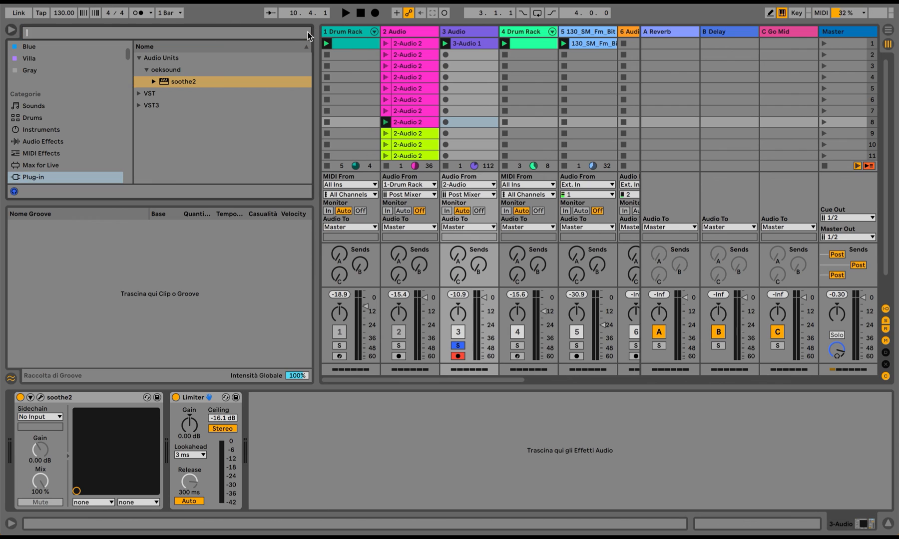
Search 'util' in Audio Effects, load Utility twice and raise the second one's gain to 6.67 dB.
{"action": "type", "text": "util"}
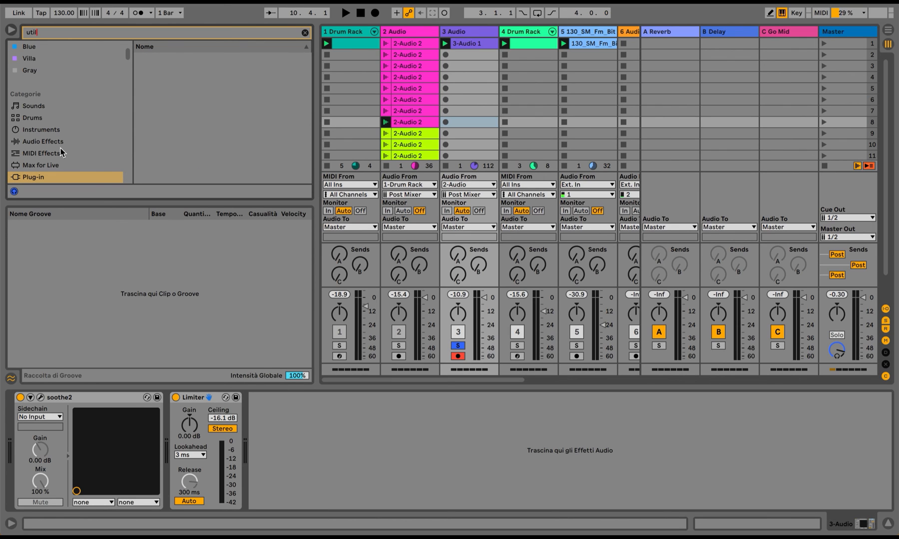
{"action": "left_click", "coordinate": [42, 142]}
{"action": "type", "text": "t"}
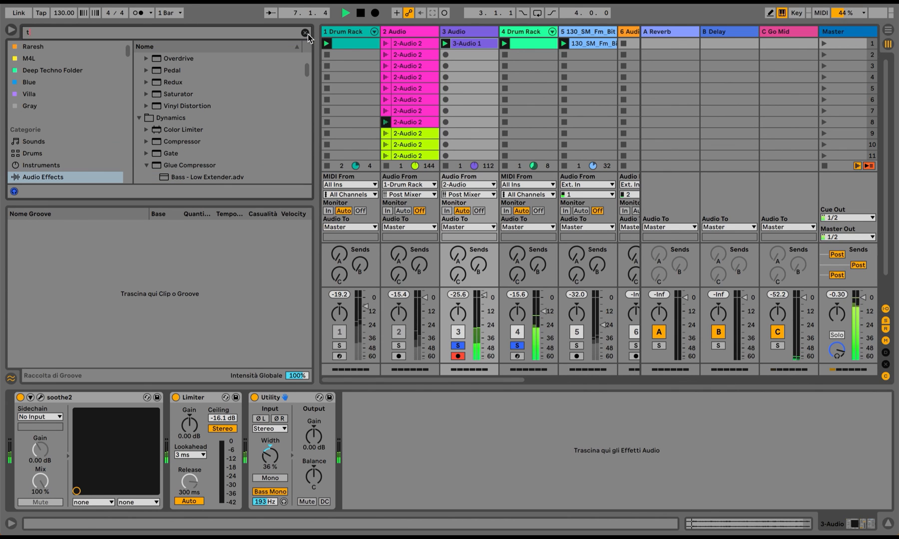
{"action": "type", "text": "util"}
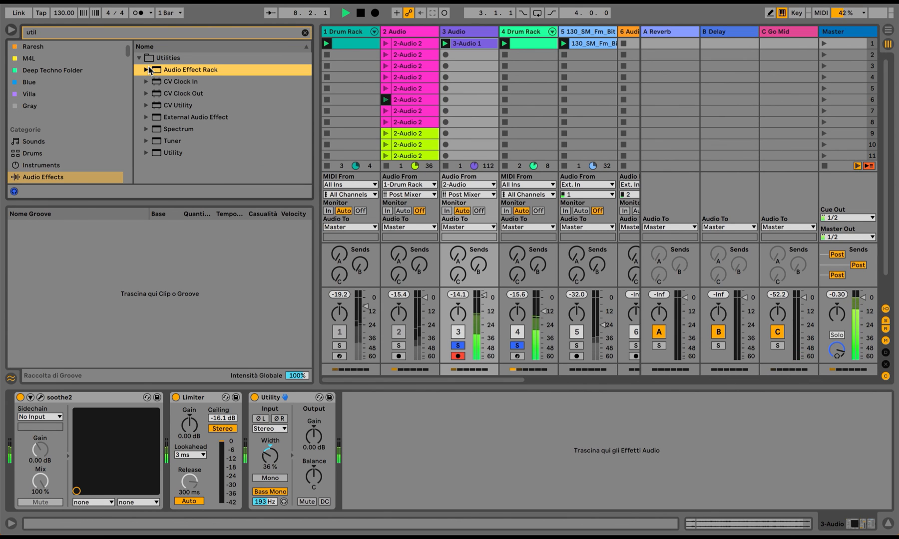
{"action": "left_click", "coordinate": [173, 153]}
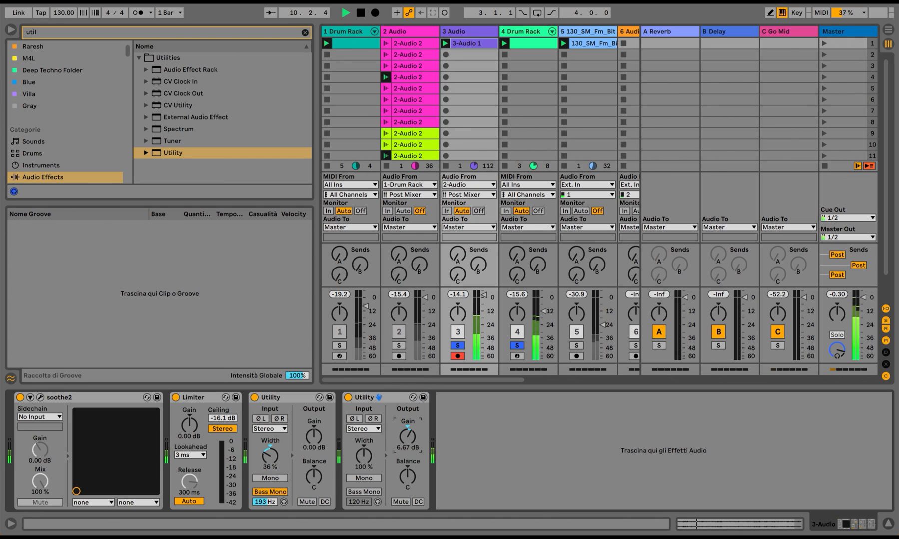
{"action": "left_click_drag", "start_coordinate": [407, 428], "coordinate": [410, 437]}
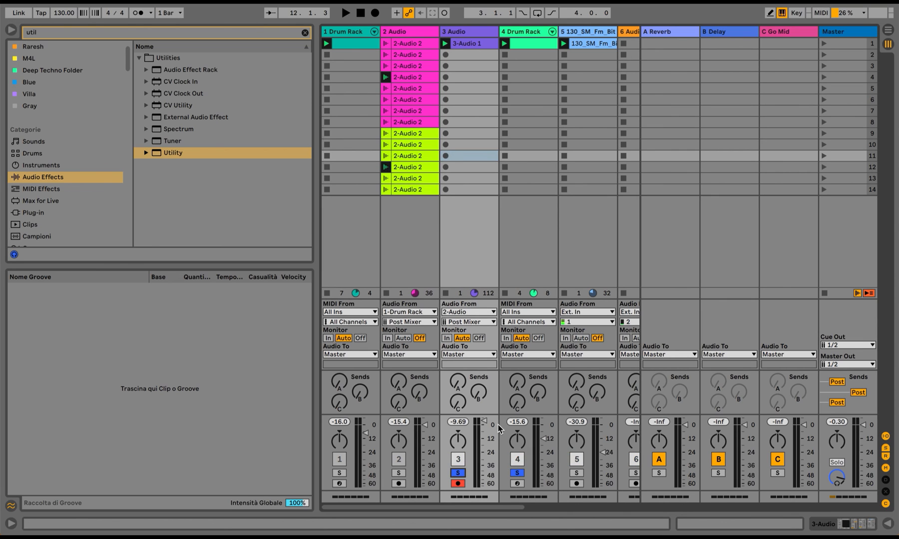
{"action": "mouse_move", "coordinate": [460, 472]}
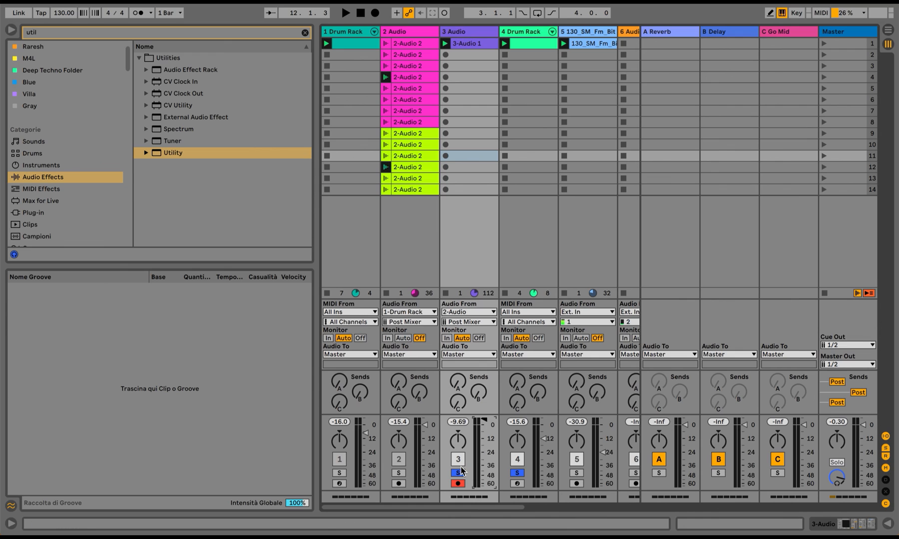